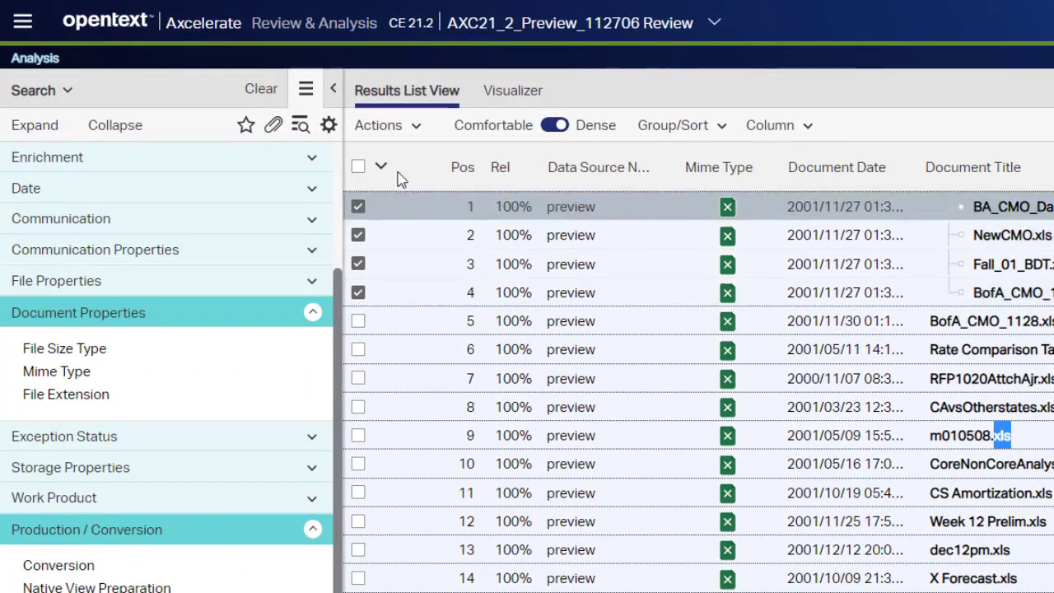
# - Convert the four Excel files for Redactions & Production, scope All MIME types, and submit the job
pyautogui.click(382, 125)
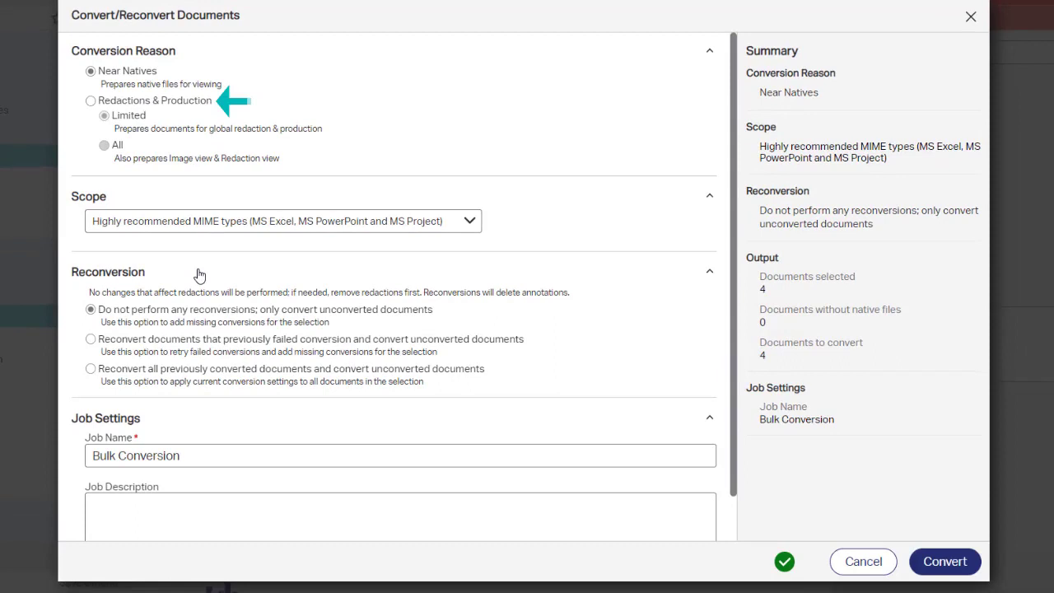
pyautogui.click(86, 101)
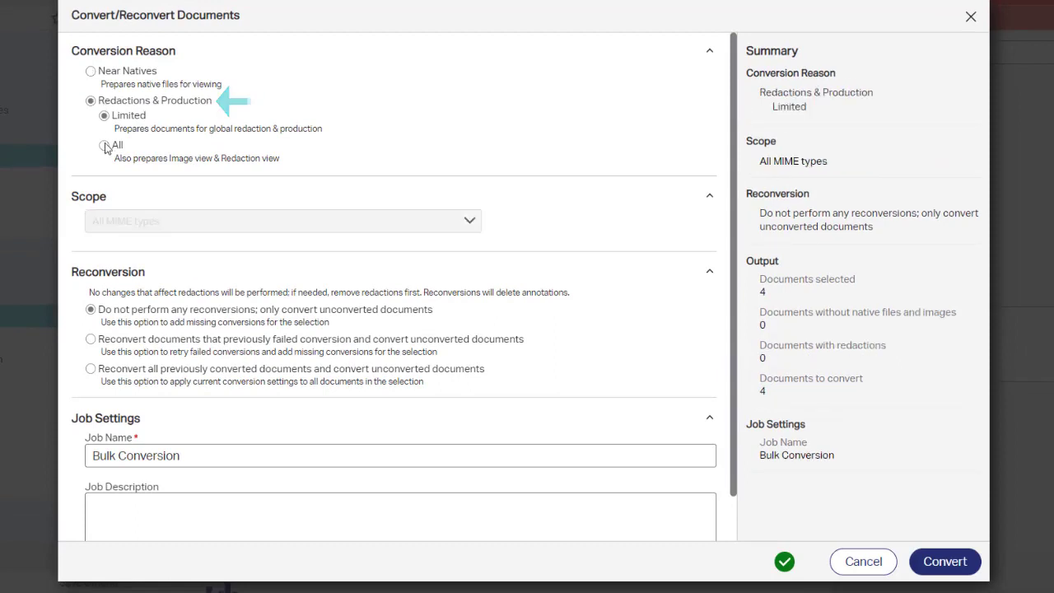
pyautogui.click(104, 145)
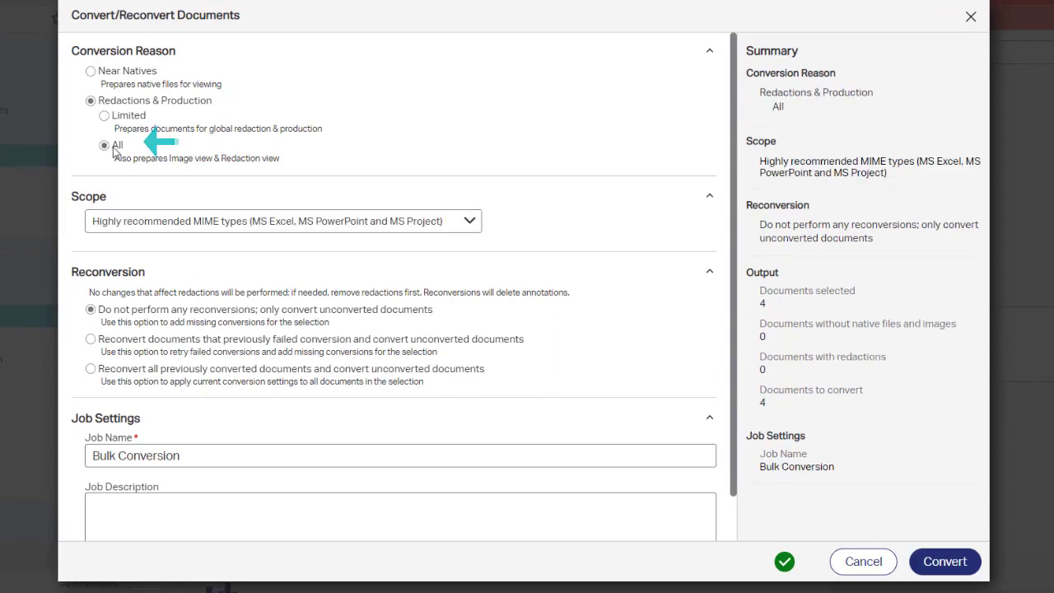
pyautogui.click(283, 221)
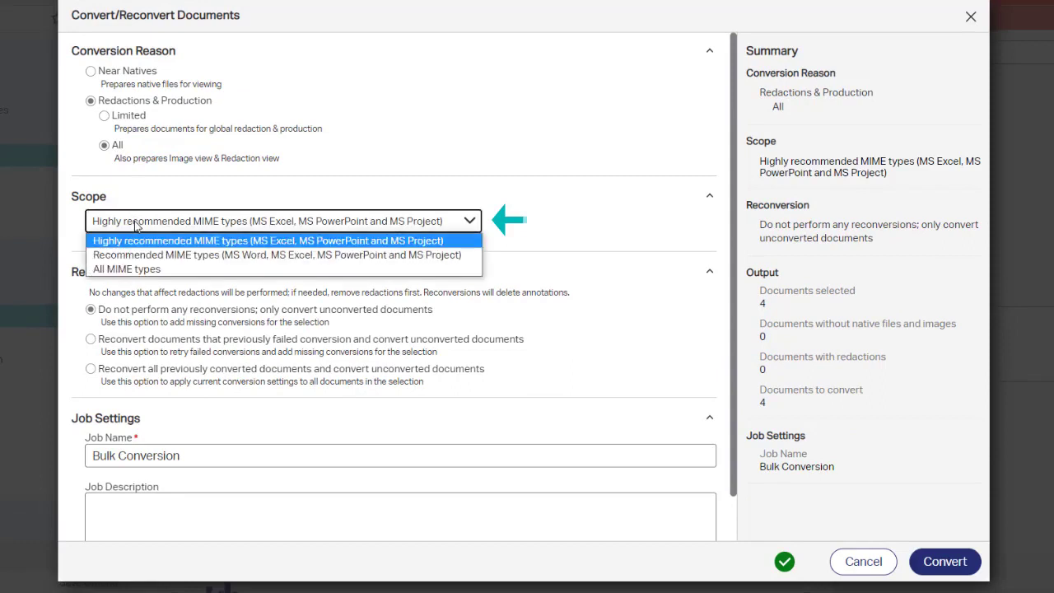
pyautogui.click(127, 268)
pyautogui.write(' - Excel Files')
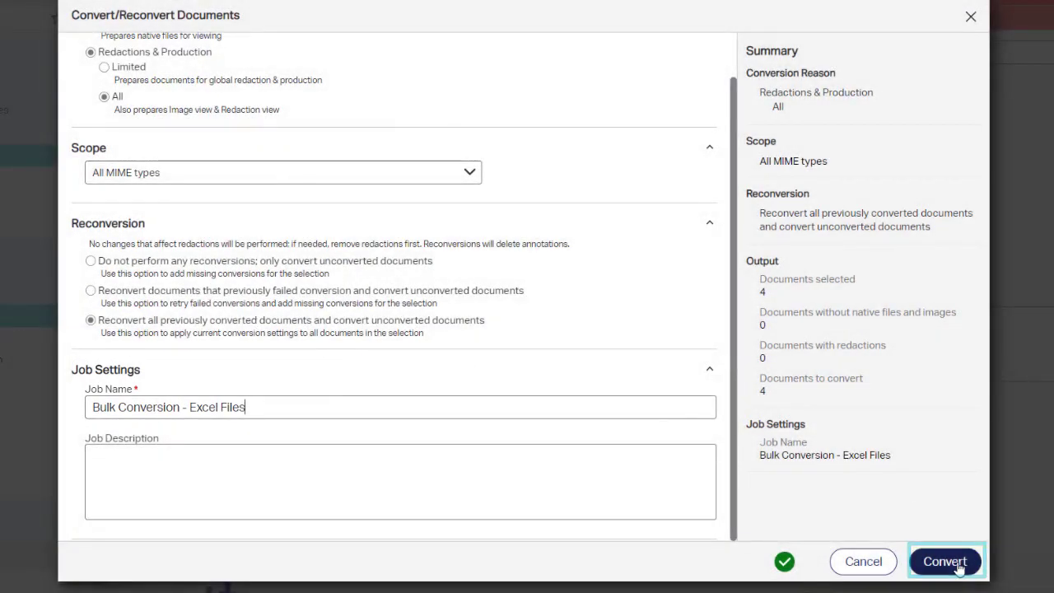
pyautogui.click(949, 561)
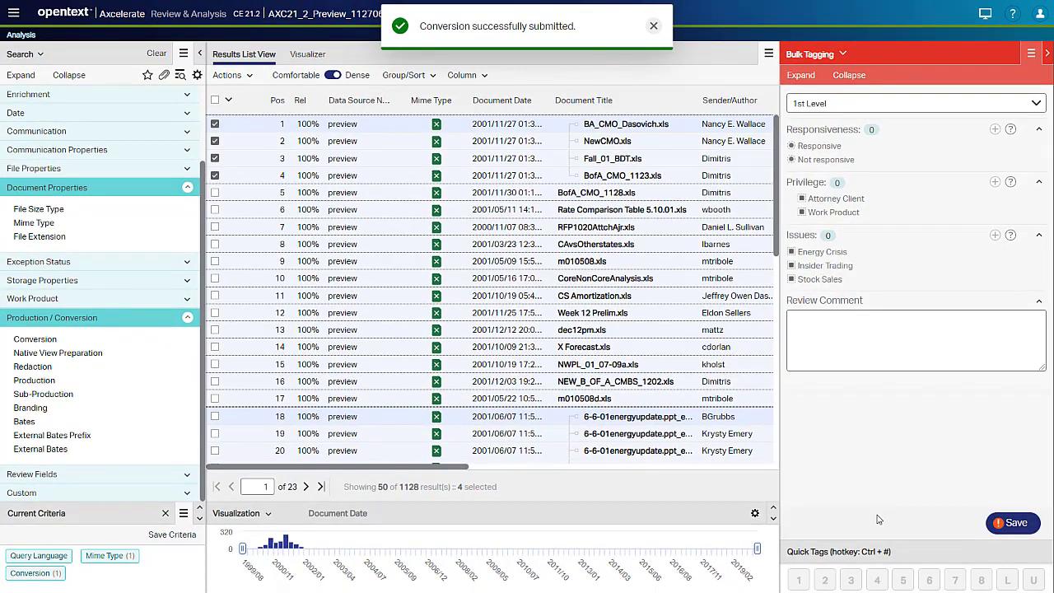
# - Dismiss the confirmation, clear the search criteria and filter documents by conversion status
pyautogui.click(654, 27)
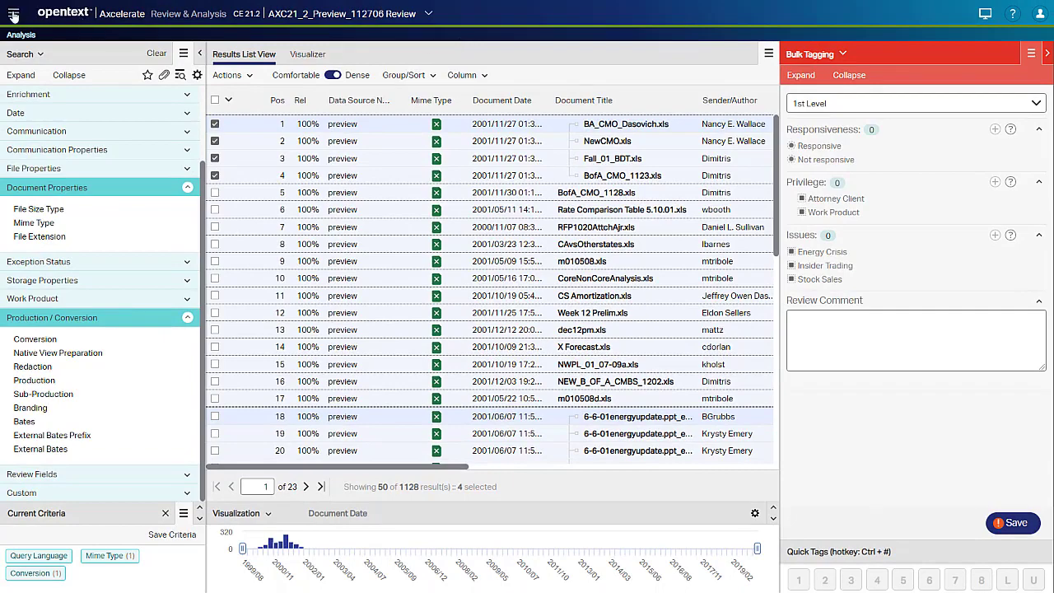
pyautogui.click(16, 17)
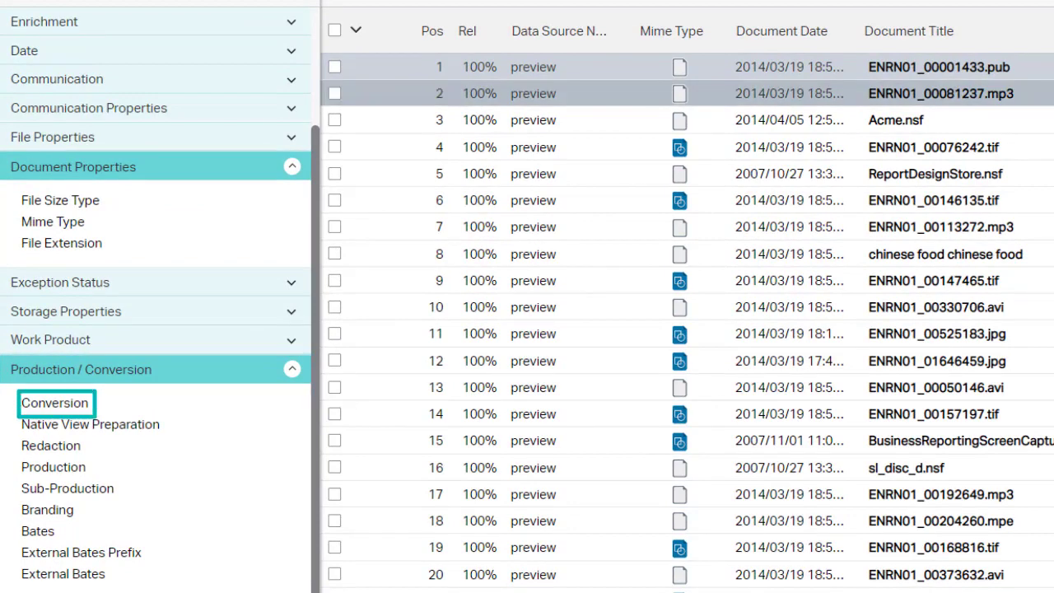
pyautogui.click(54, 402)
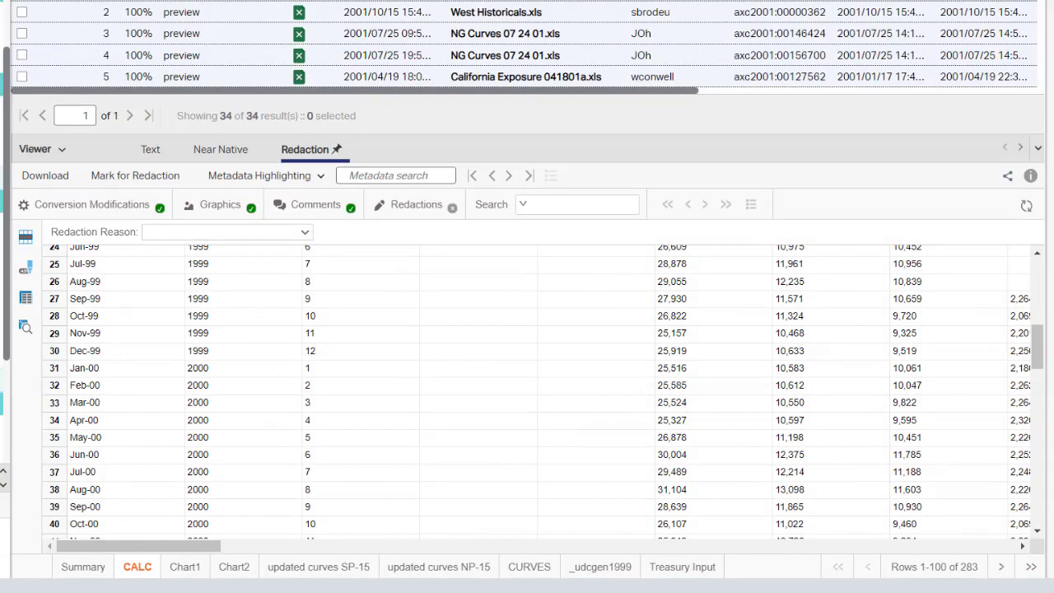
pyautogui.click(92, 205)
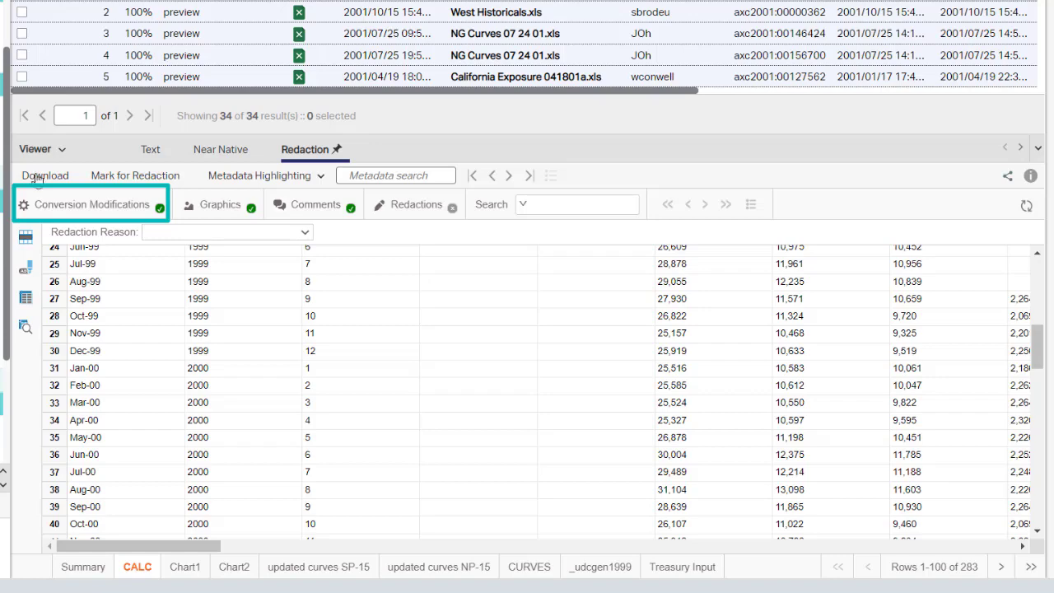
pyautogui.click(92, 204)
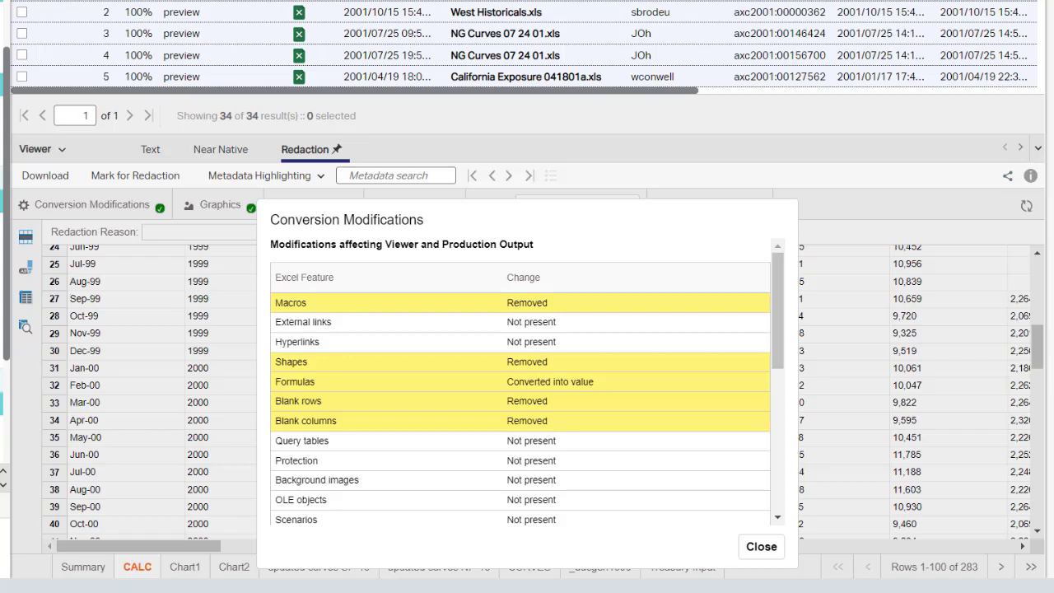
pyautogui.scroll(-3)
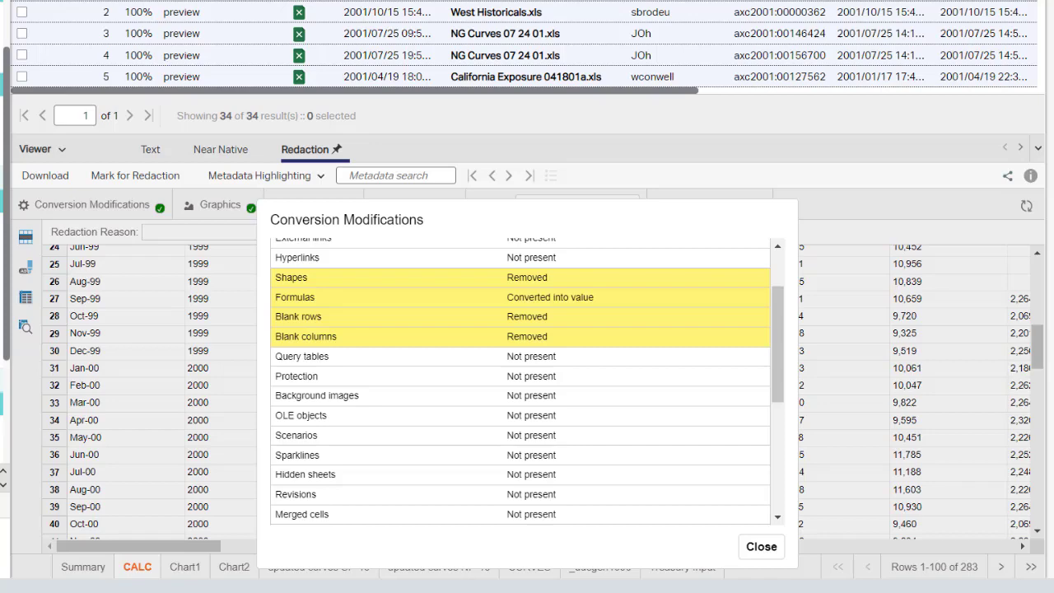
pyautogui.scroll(-3)
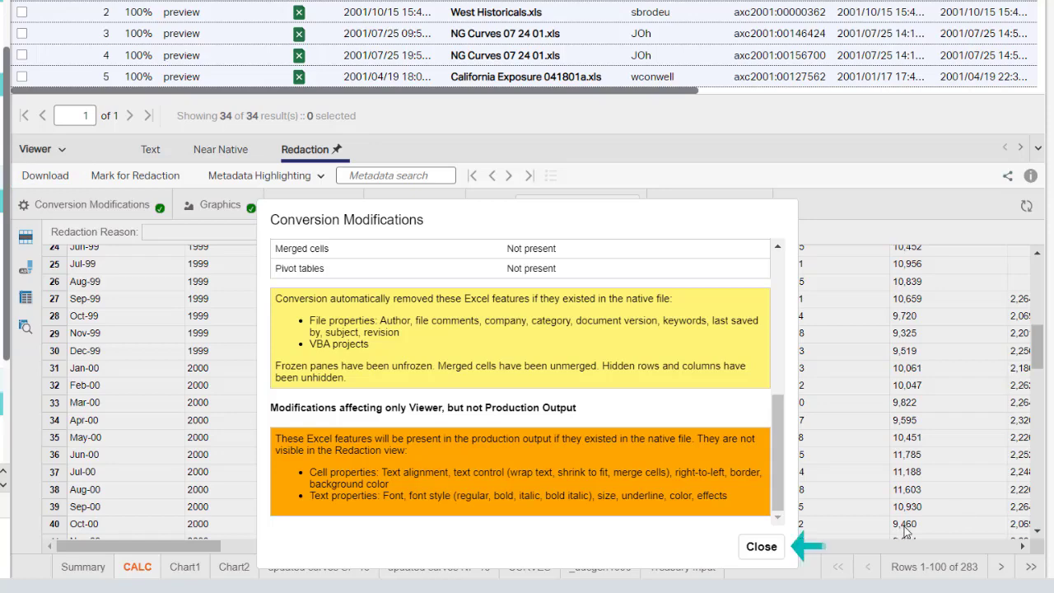
pyautogui.moveTo(761, 547)
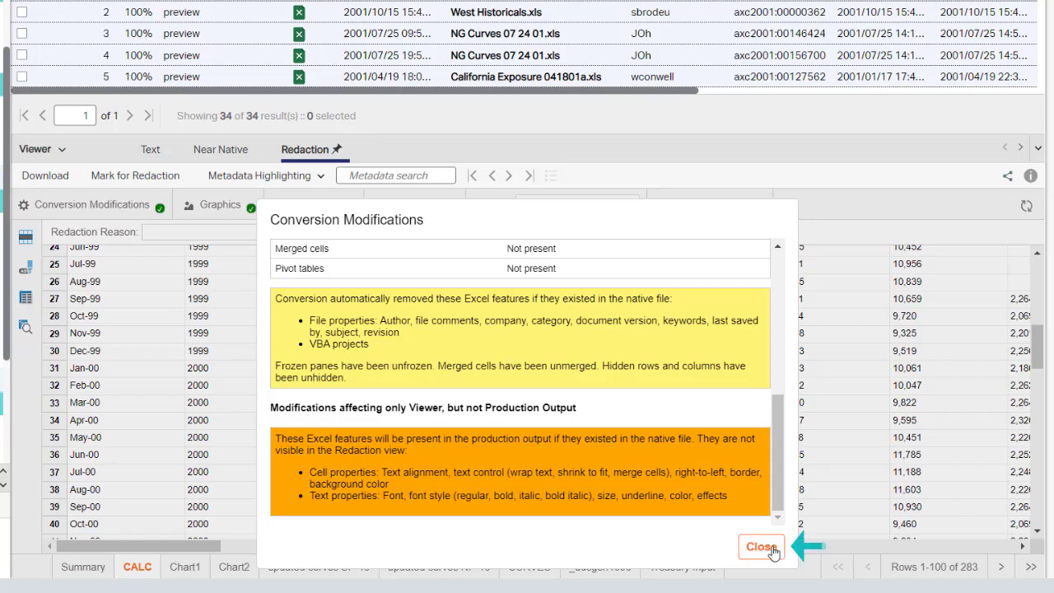
pyautogui.click(761, 547)
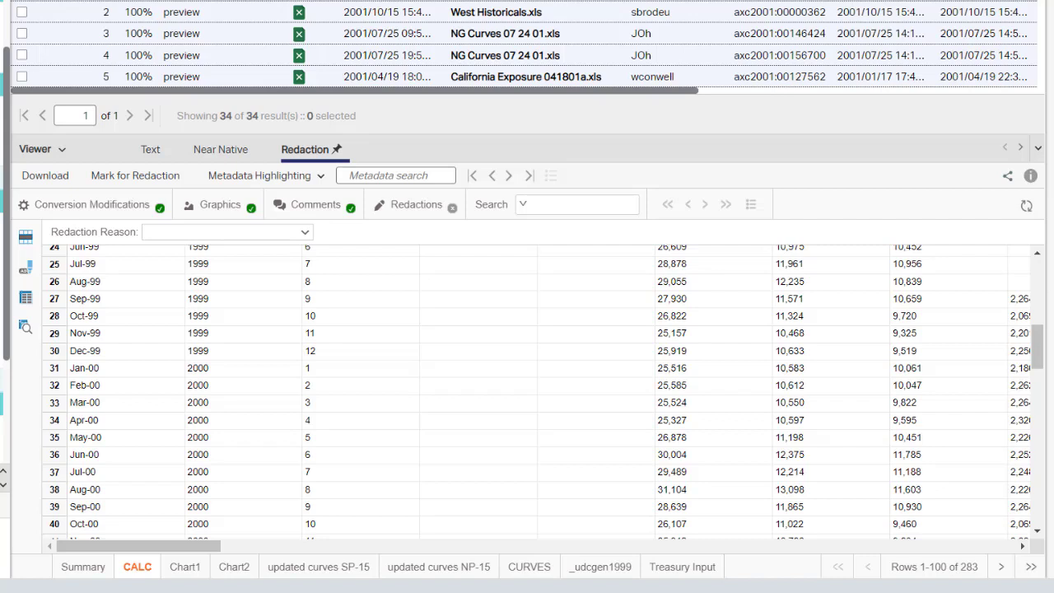
pyautogui.click(219, 204)
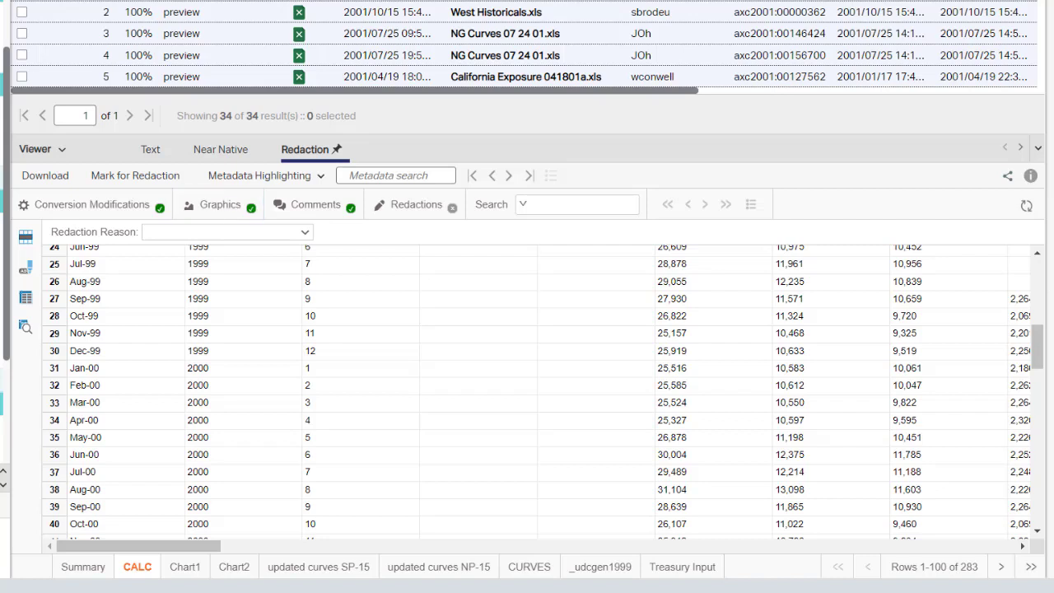
pyautogui.click(221, 204)
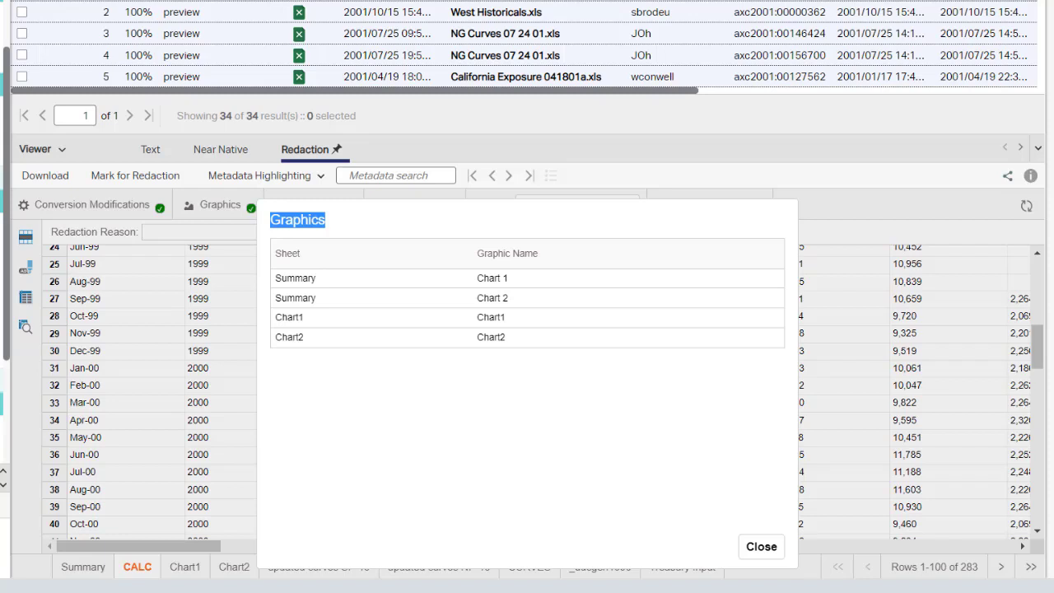
pyautogui.click(491, 277)
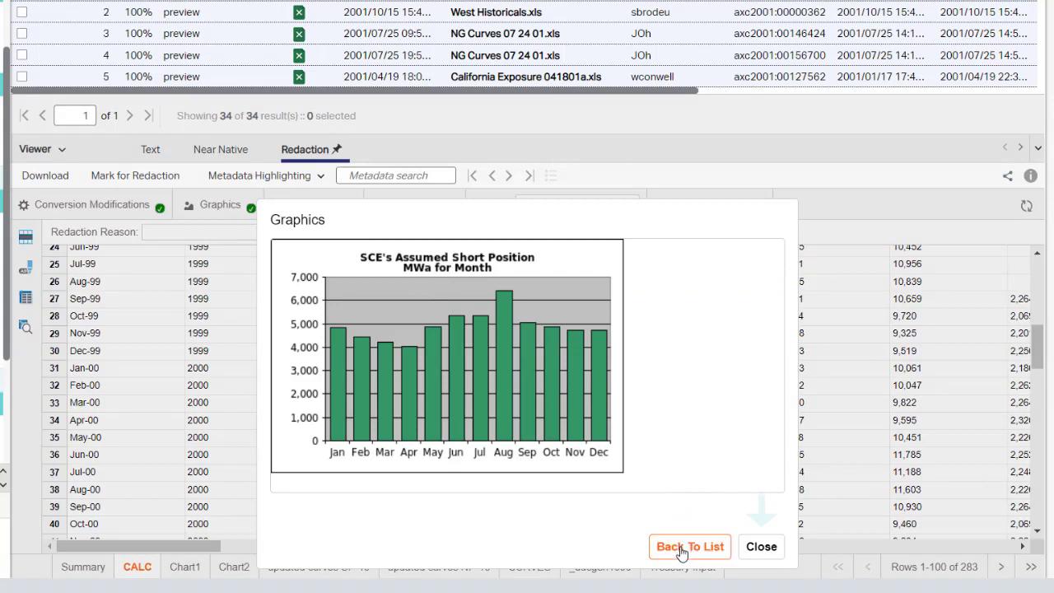
pyautogui.click(690, 547)
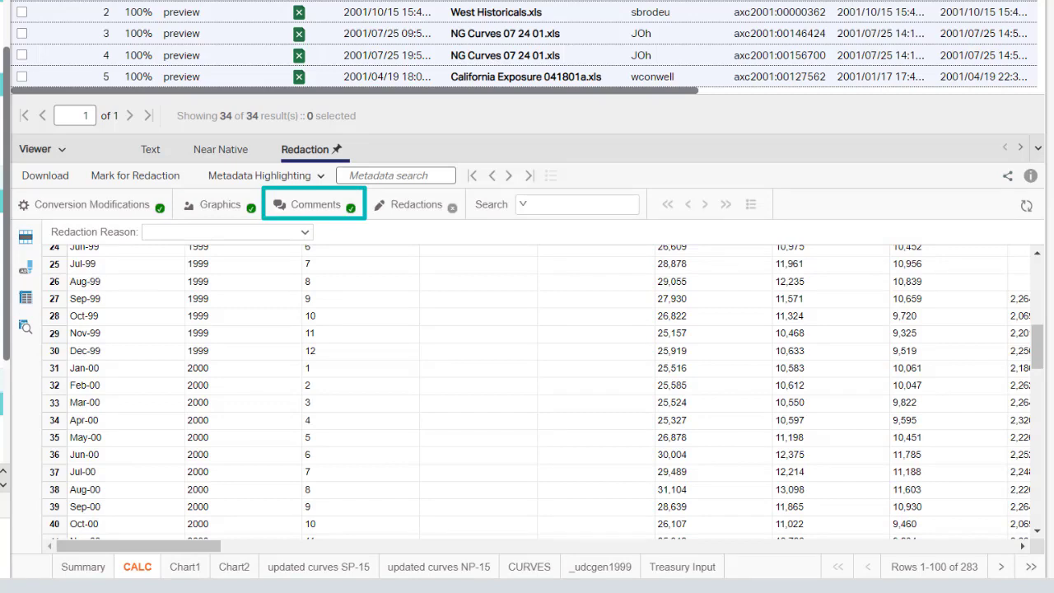
pyautogui.click(317, 204)
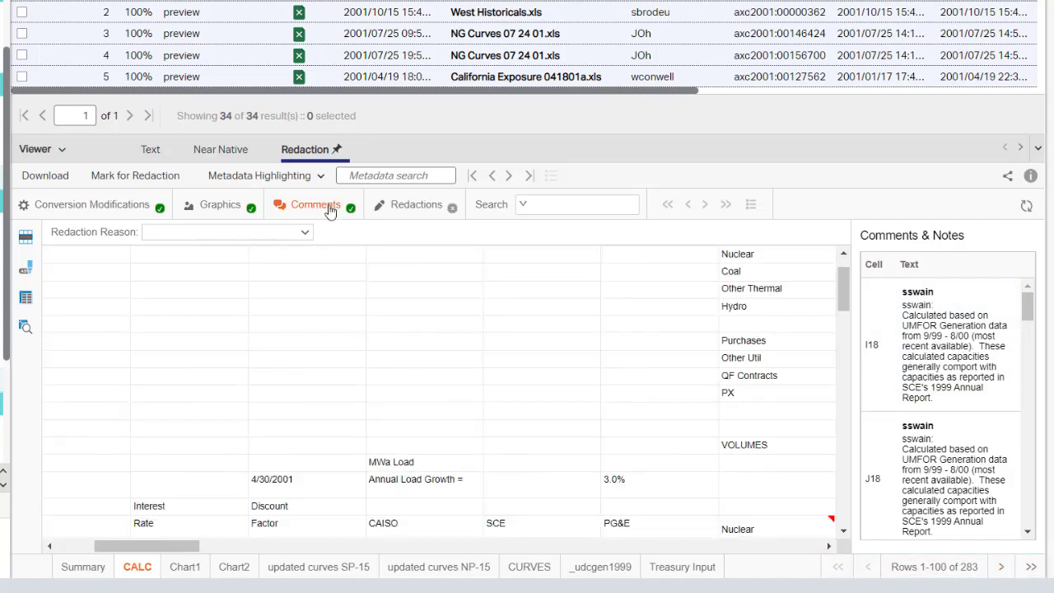
pyautogui.click(315, 204)
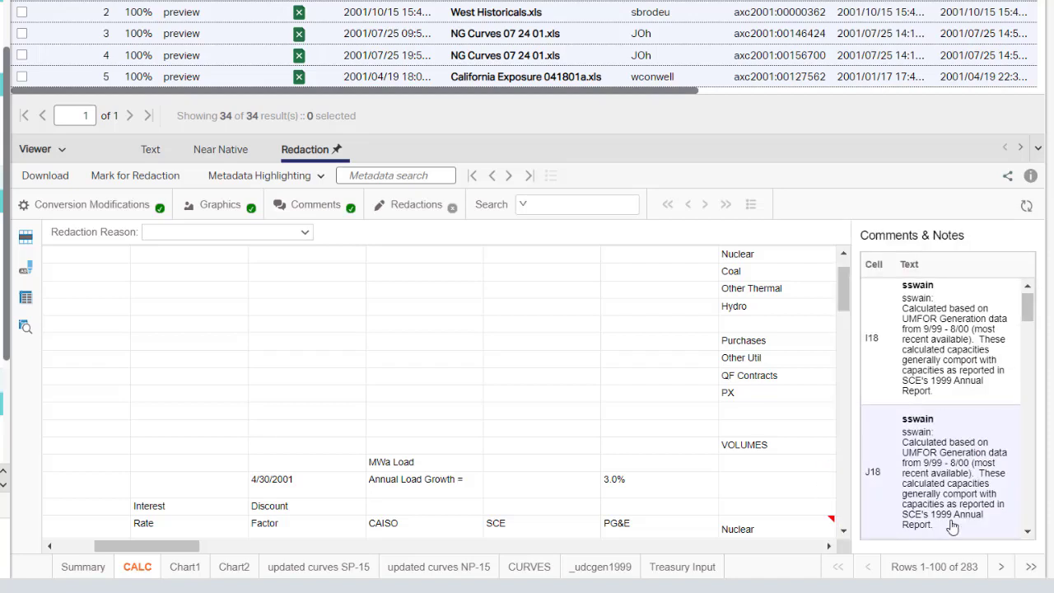
pyautogui.click(313, 204)
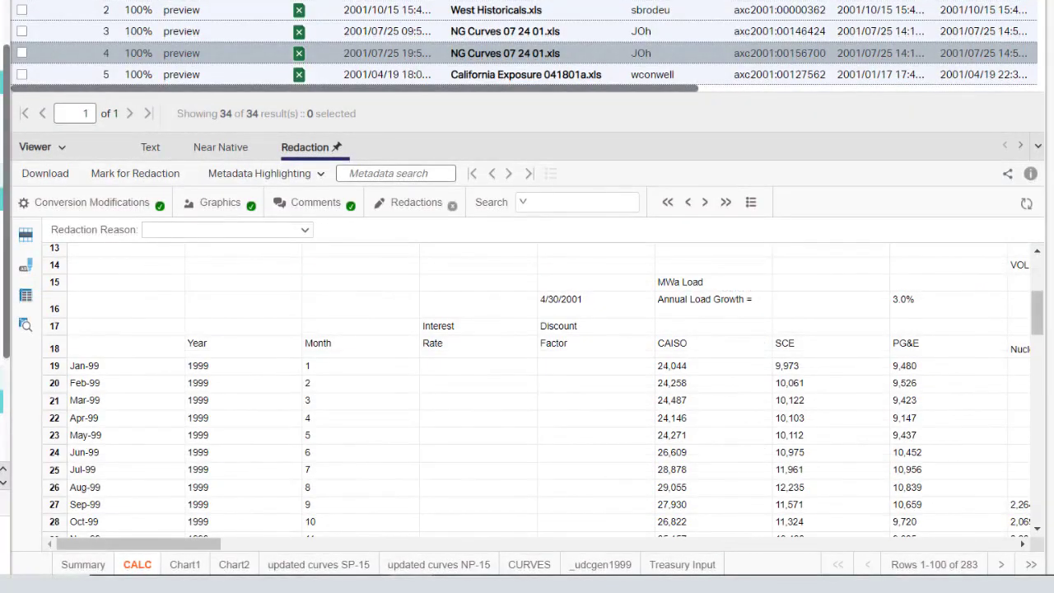
# - Set 'power' as the metadata highlighting term
pyautogui.click(395, 173)
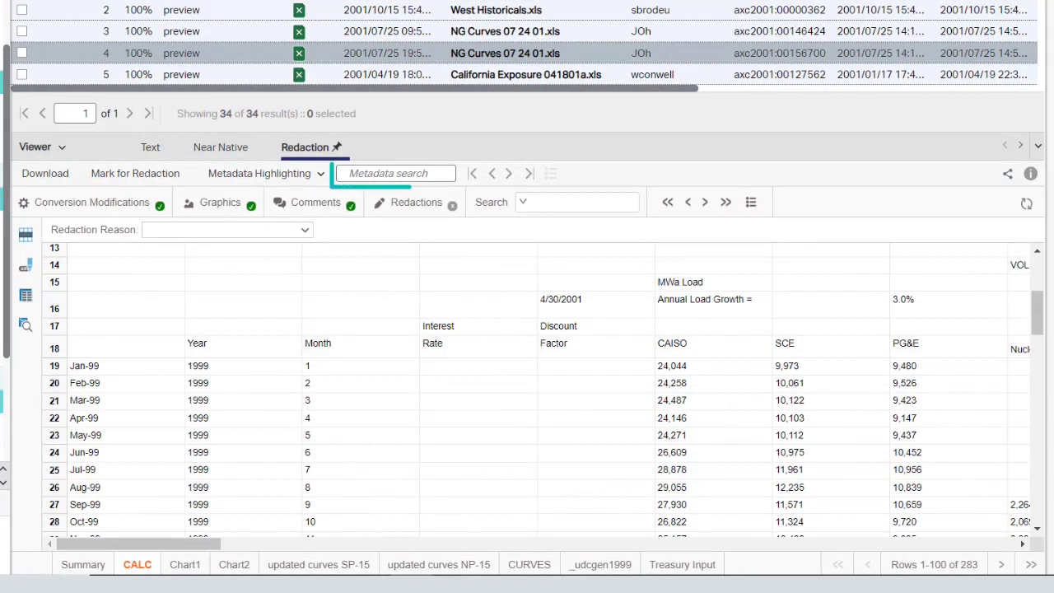
pyautogui.write('power')
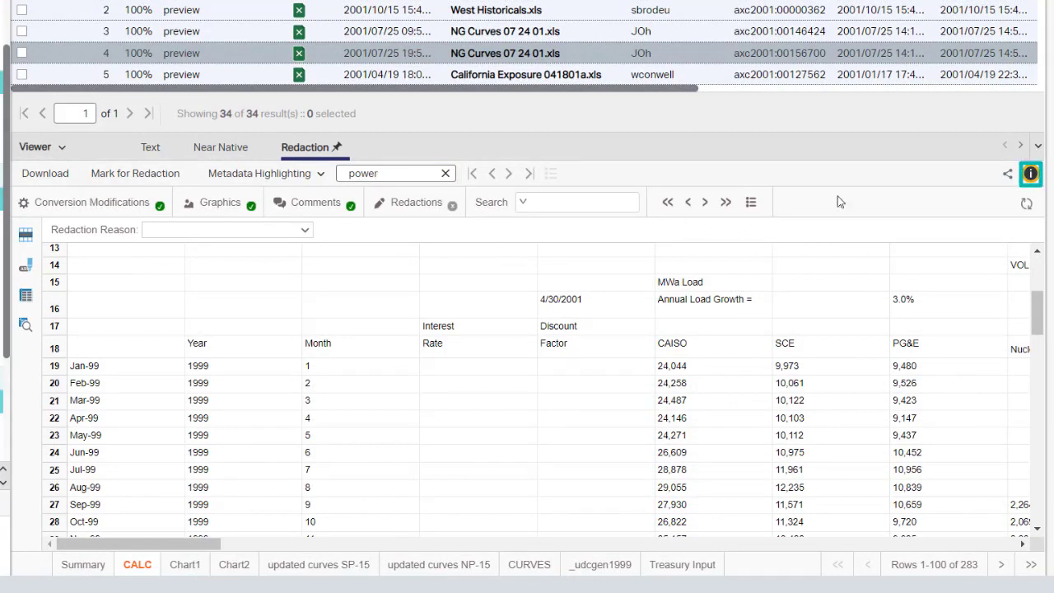
pyautogui.click(1033, 173)
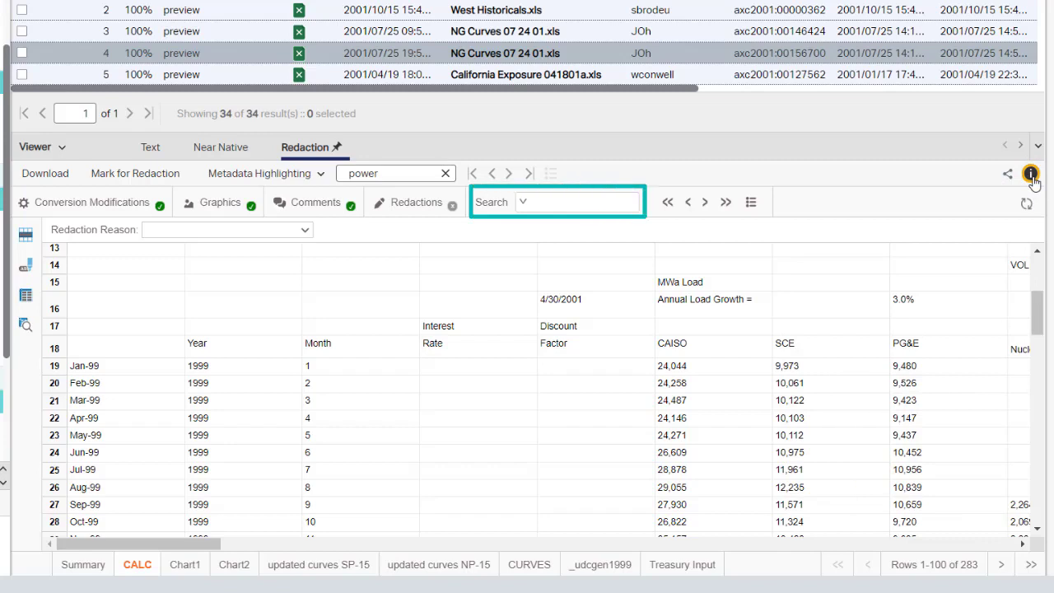
# - Search the spreadsheet for 'cost' and list all hits across sheets
pyautogui.click(590, 201)
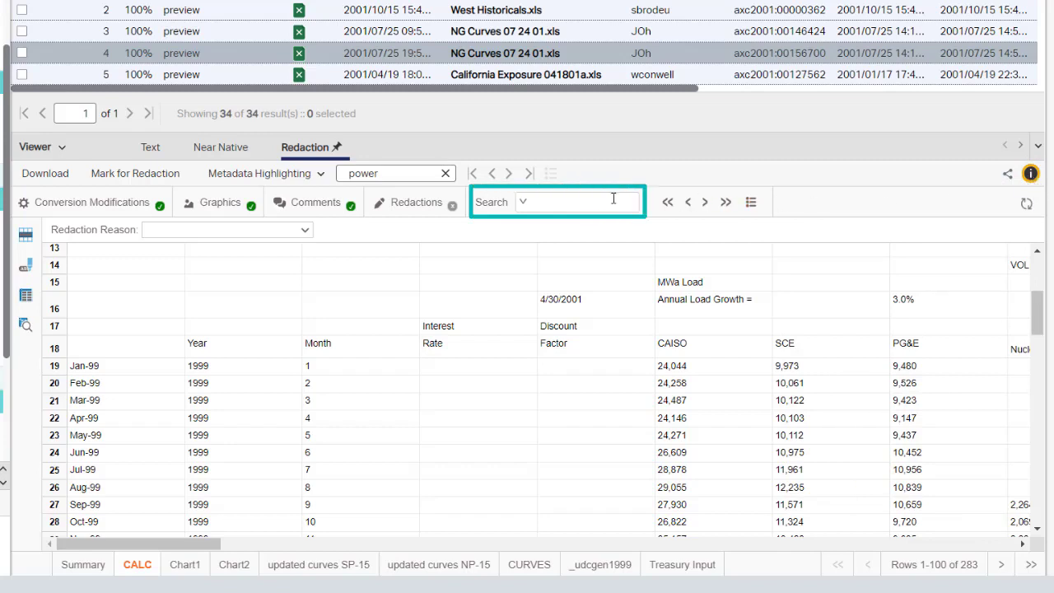
pyautogui.write('cost')
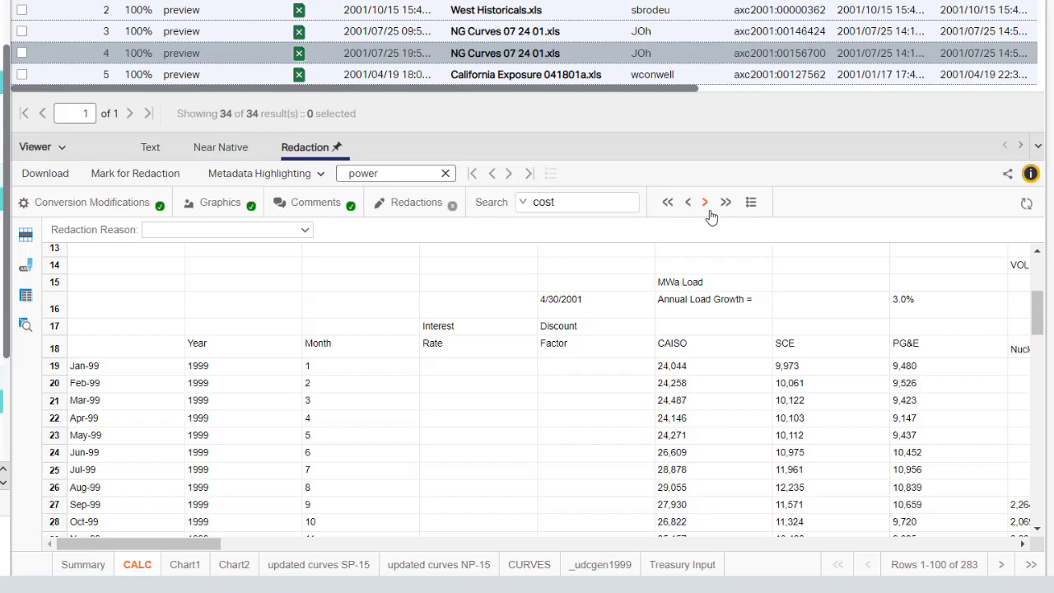
pyautogui.moveTo(705, 201)
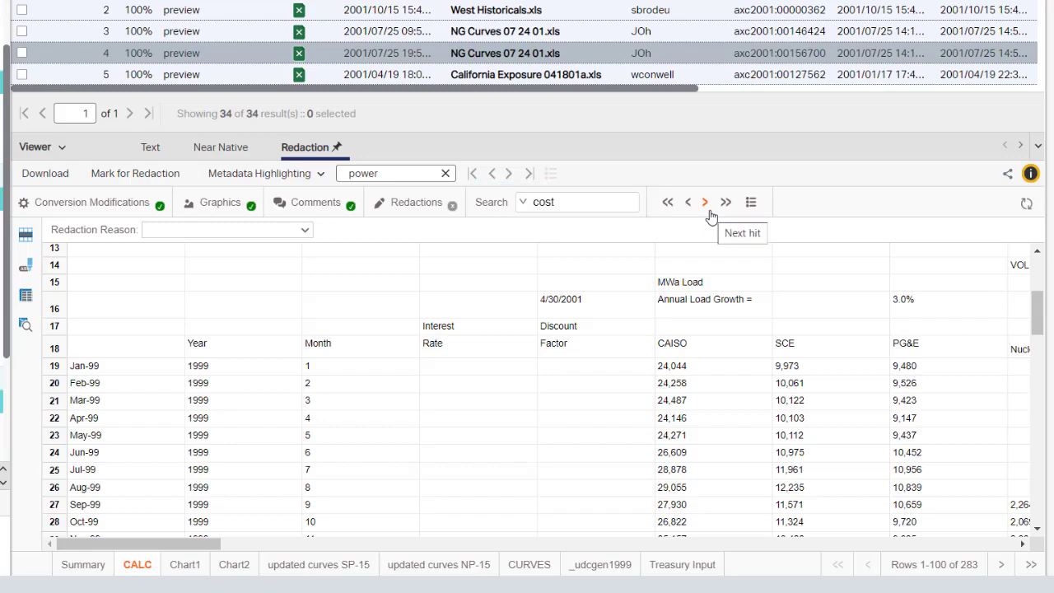
pyautogui.moveTo(751, 201)
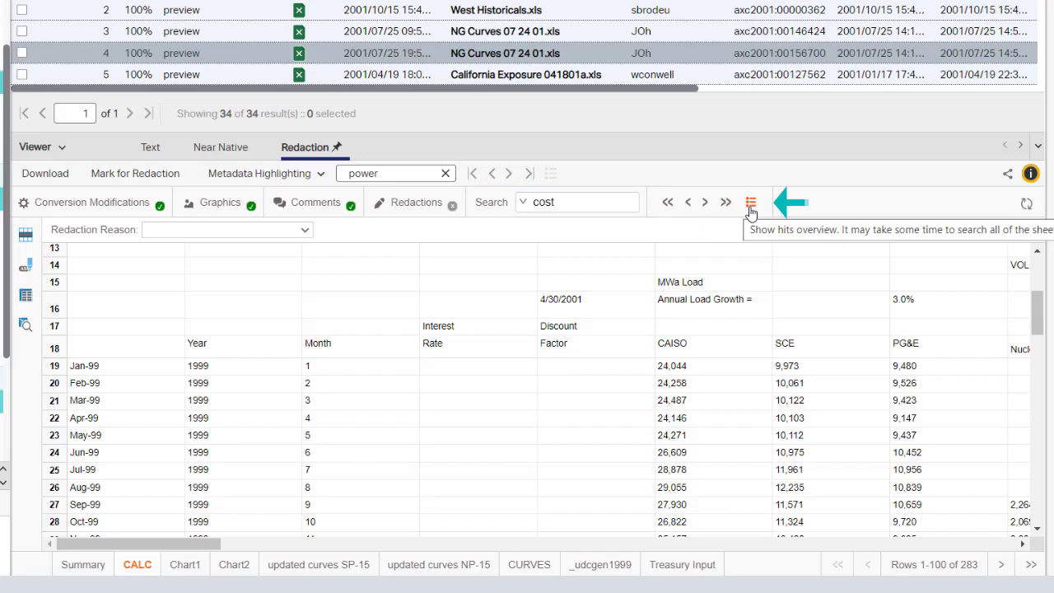
pyautogui.click(748, 201)
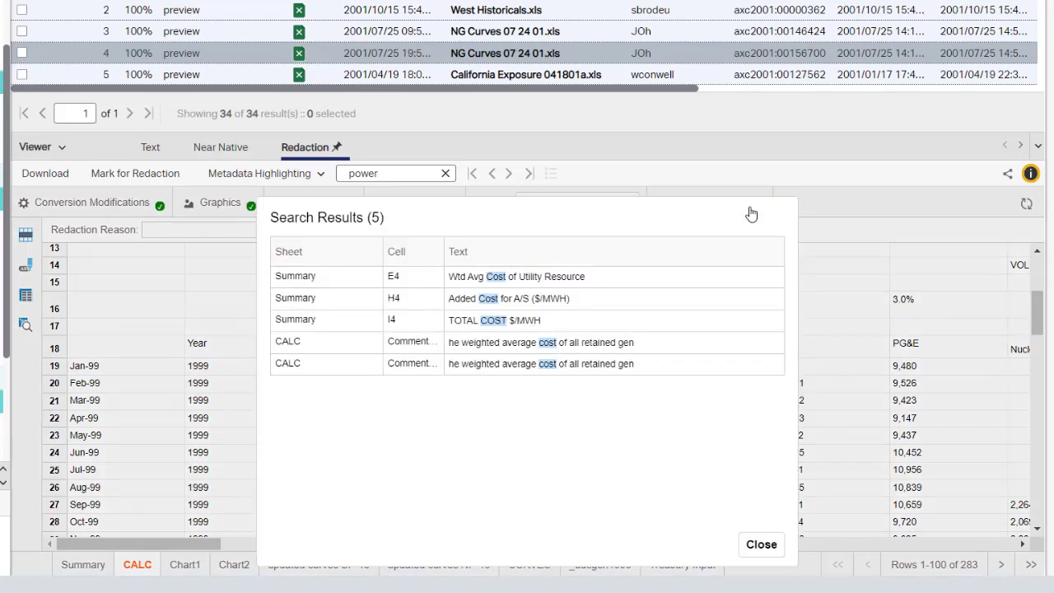
pyautogui.moveTo(603, 272)
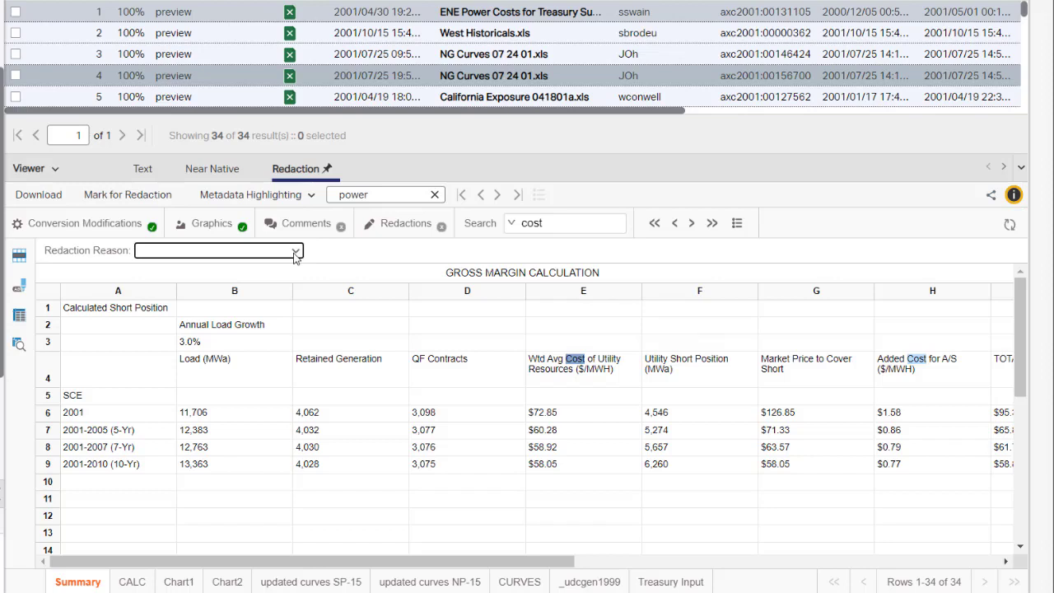
# - Choose CONFIDENTIAL as the reason for new redactions
pyautogui.click(295, 250)
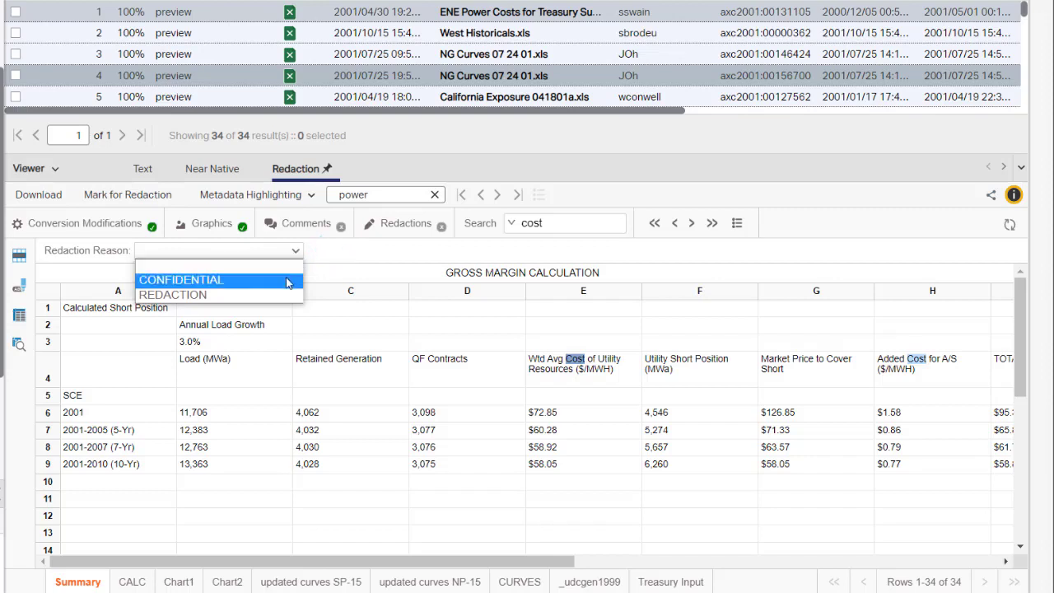
pyautogui.click(181, 280)
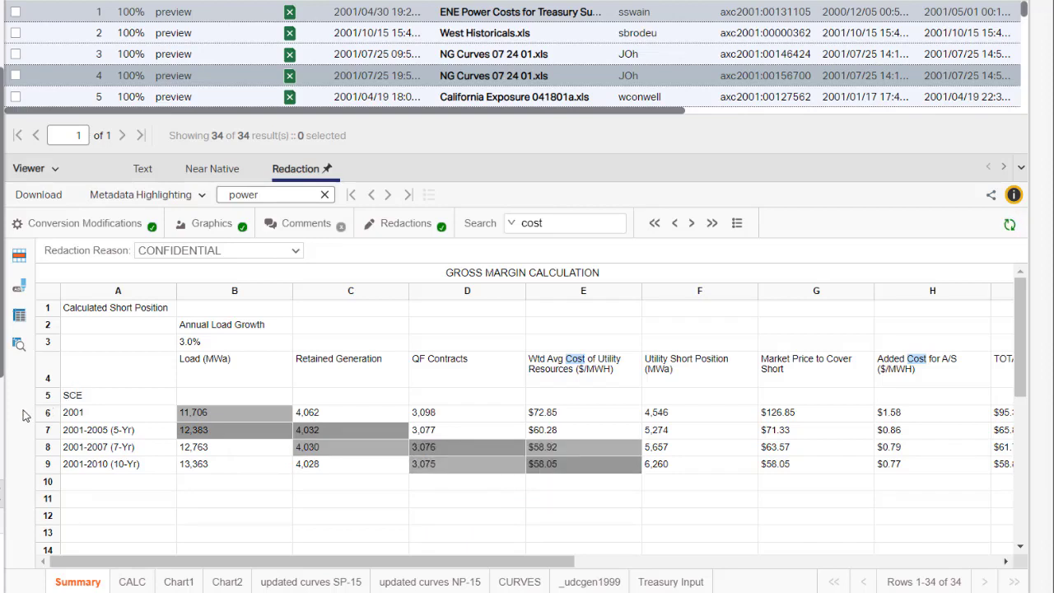
# - Redact the selected cells, then redact the Calculated Short Position heading text with the text tool
pyautogui.click(16, 285)
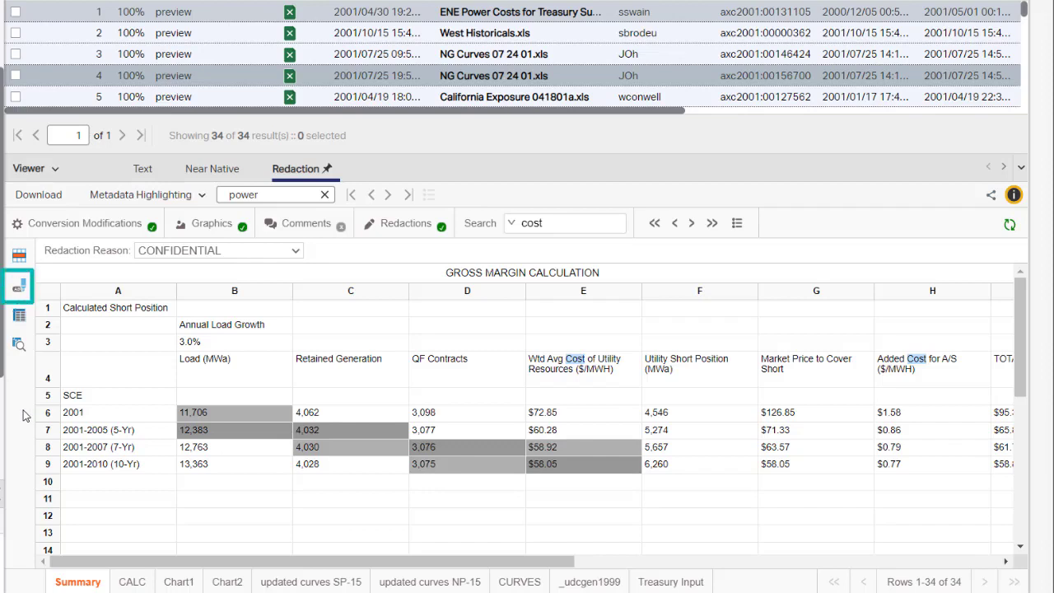
pyautogui.click(119, 308)
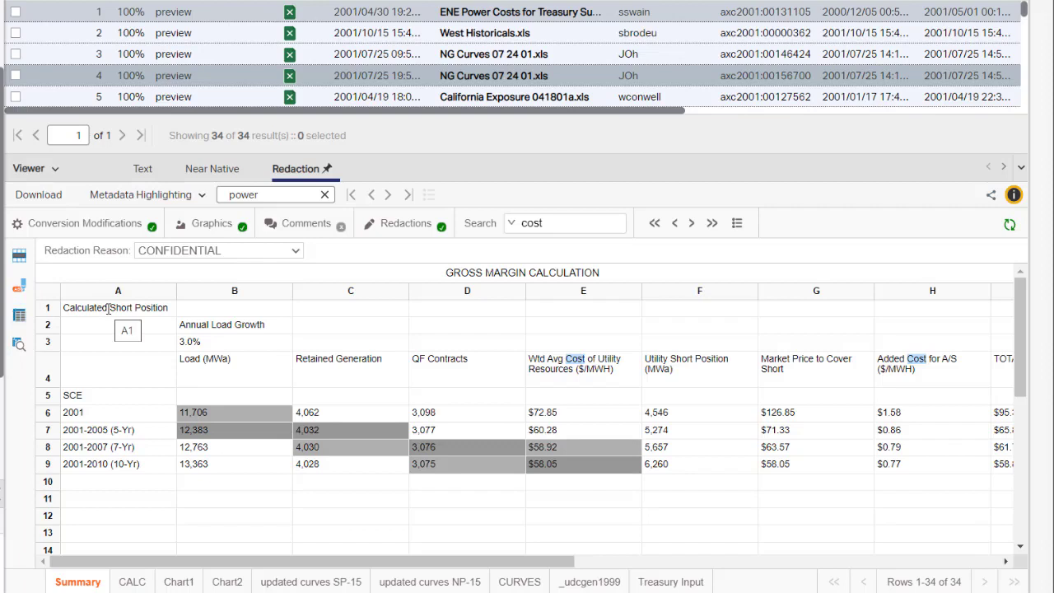
pyautogui.doubleClick(115, 309)
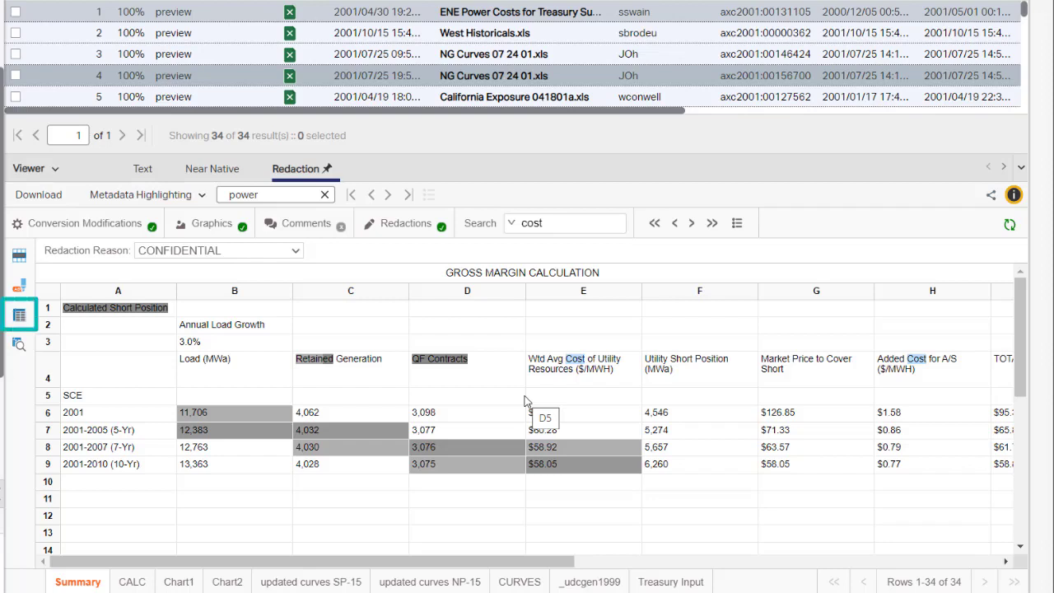
pyautogui.moveTo(18, 332)
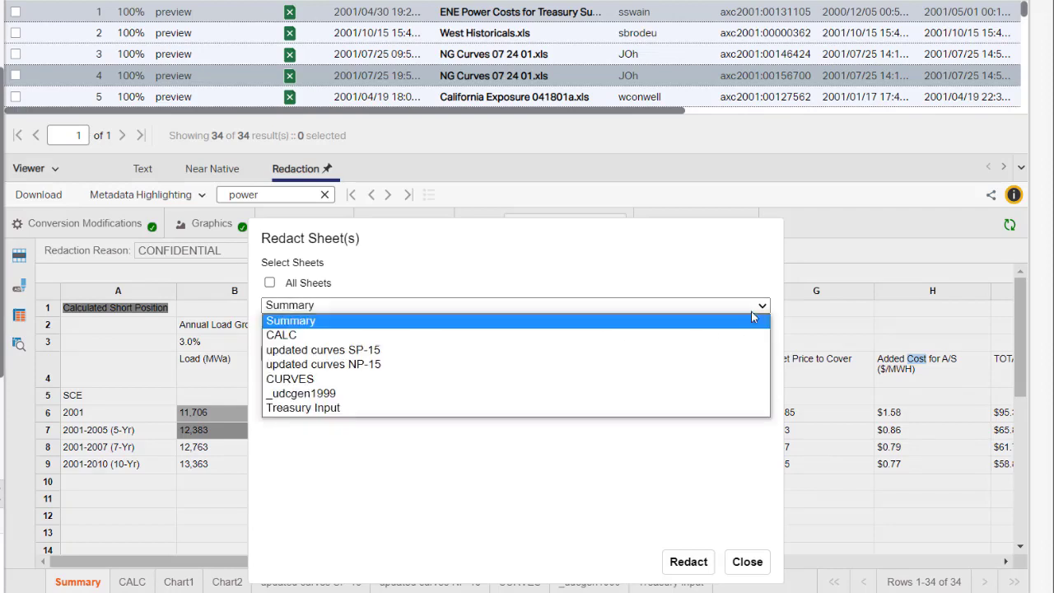
pyautogui.moveTo(750, 349)
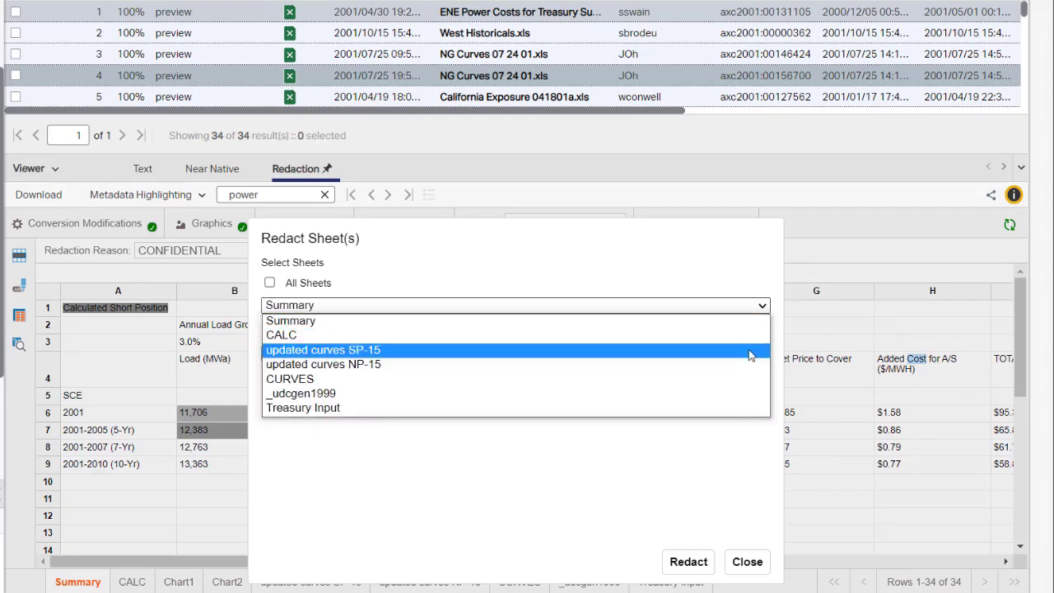
# - Redact the whole CURVES sheet with reason CONFIDENTIAL
pyautogui.click(297, 377)
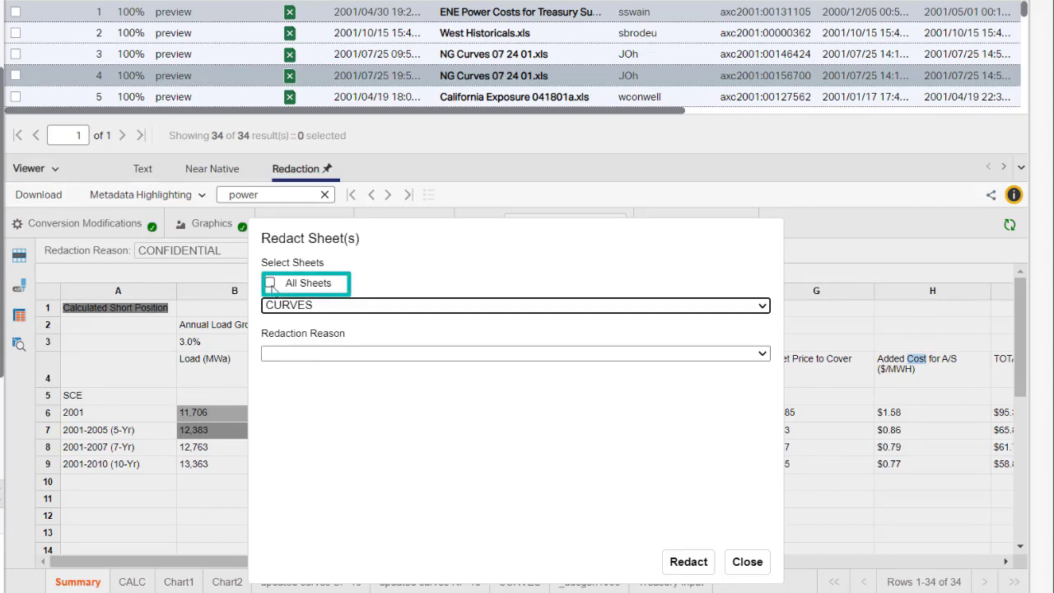
pyautogui.click(514, 353)
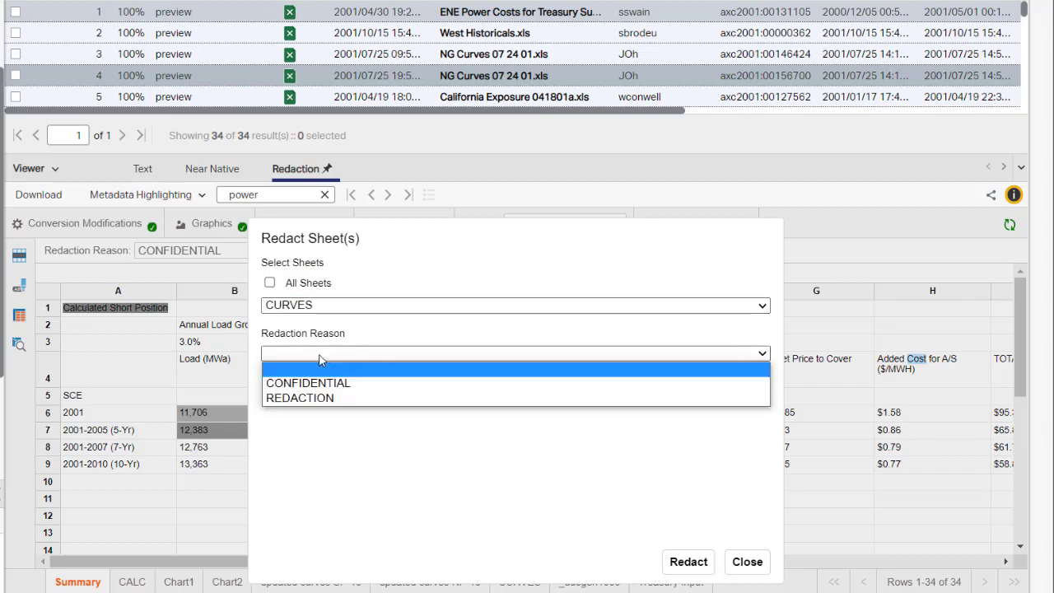
pyautogui.click(308, 382)
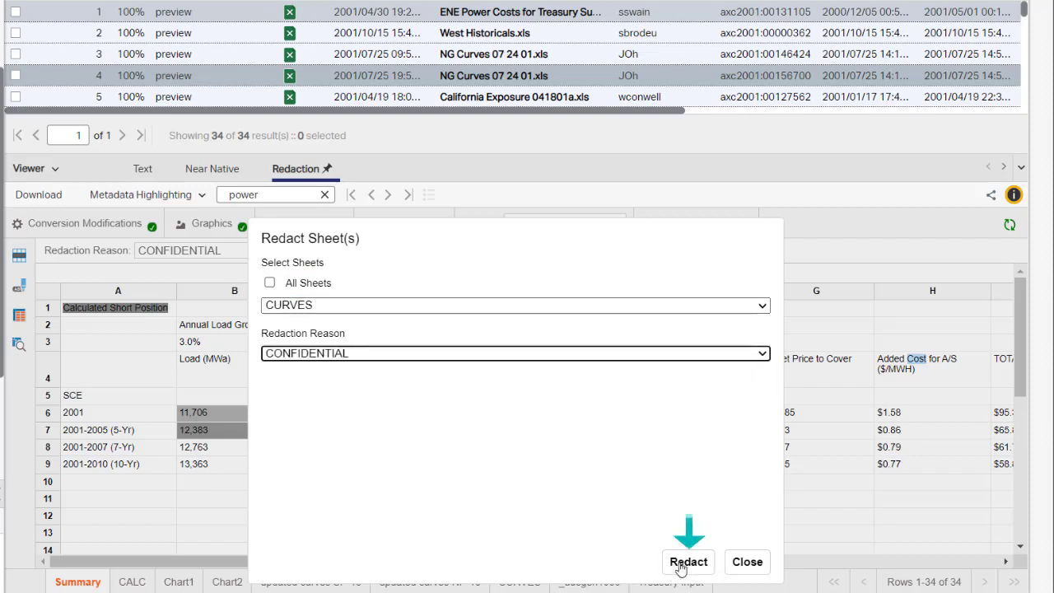
pyautogui.click(689, 562)
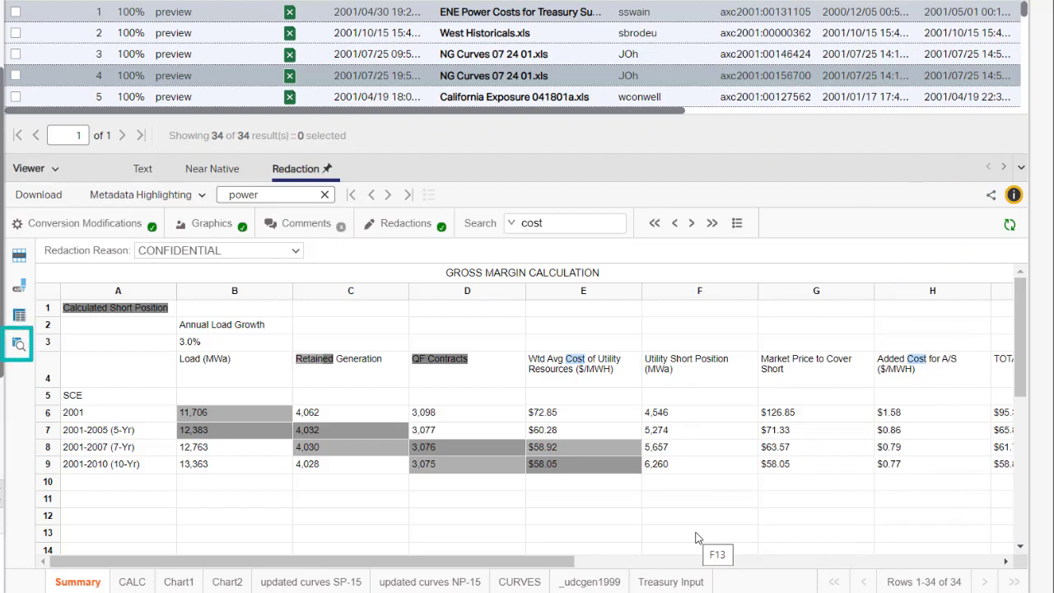
# - Find and Redact 'SCE' with Match case and whole word only, reason CONFIDENTIAL, and run the search
pyautogui.click(13, 339)
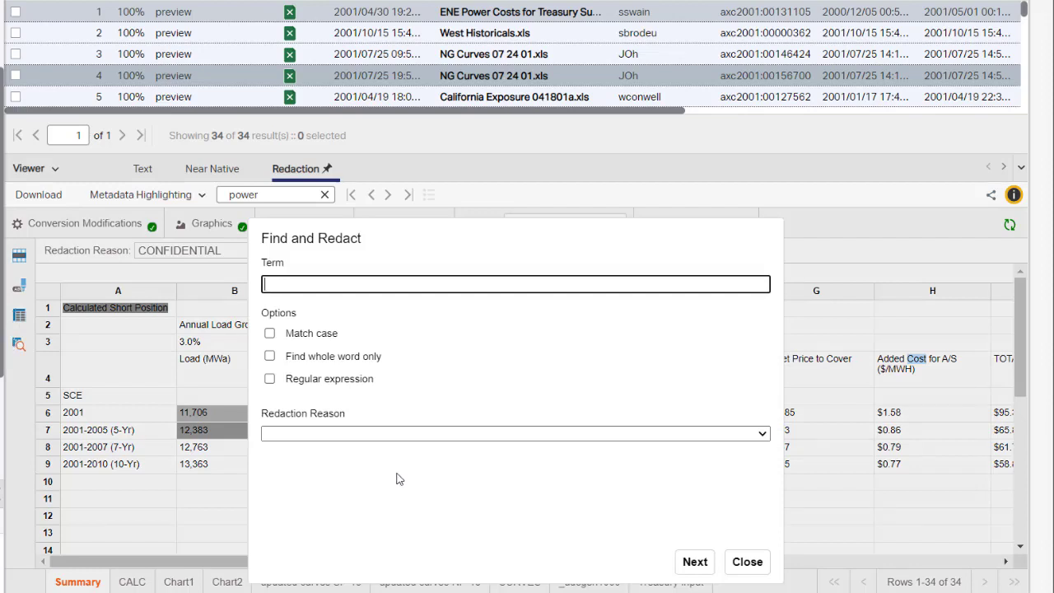
pyautogui.write('SCE')
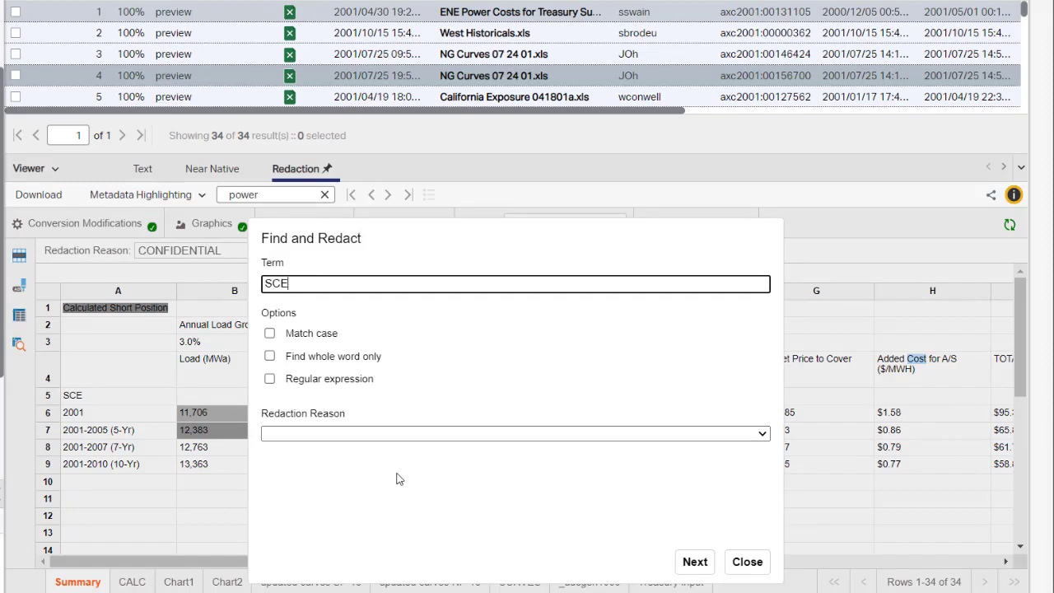
pyautogui.click(270, 333)
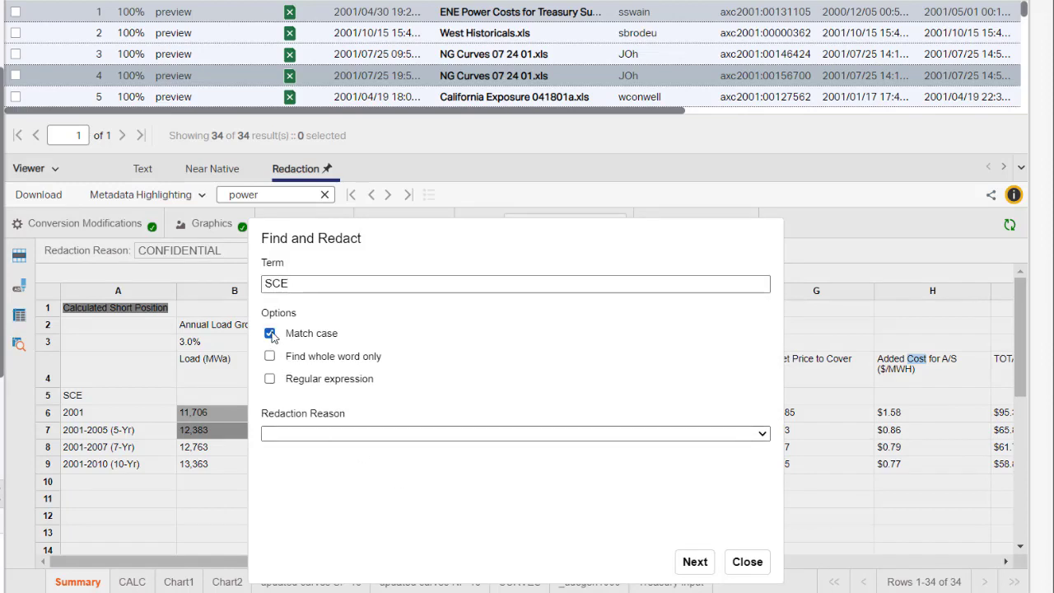
pyautogui.click(270, 356)
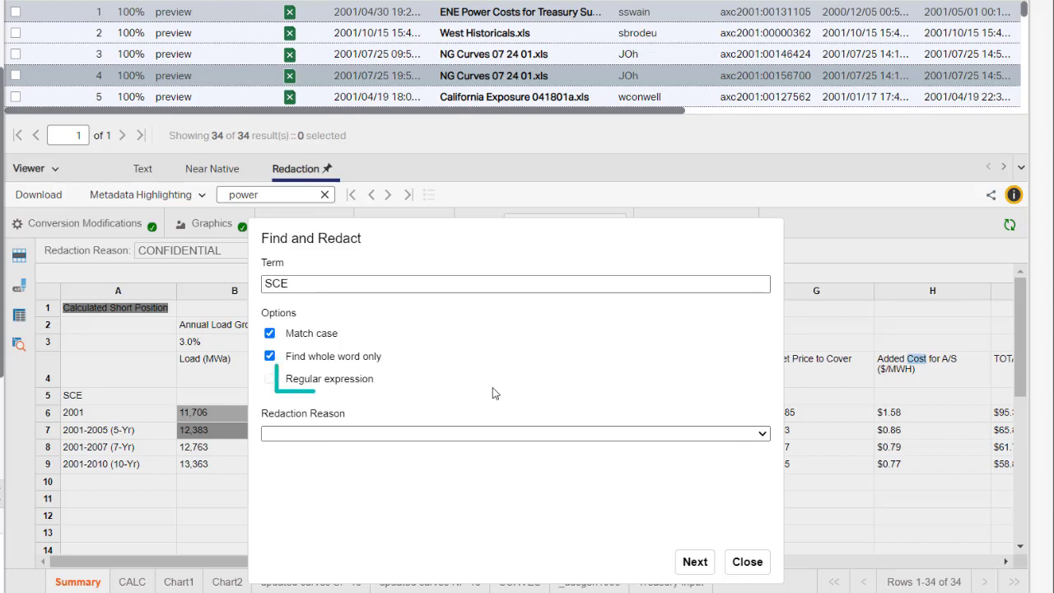
pyautogui.click(270, 379)
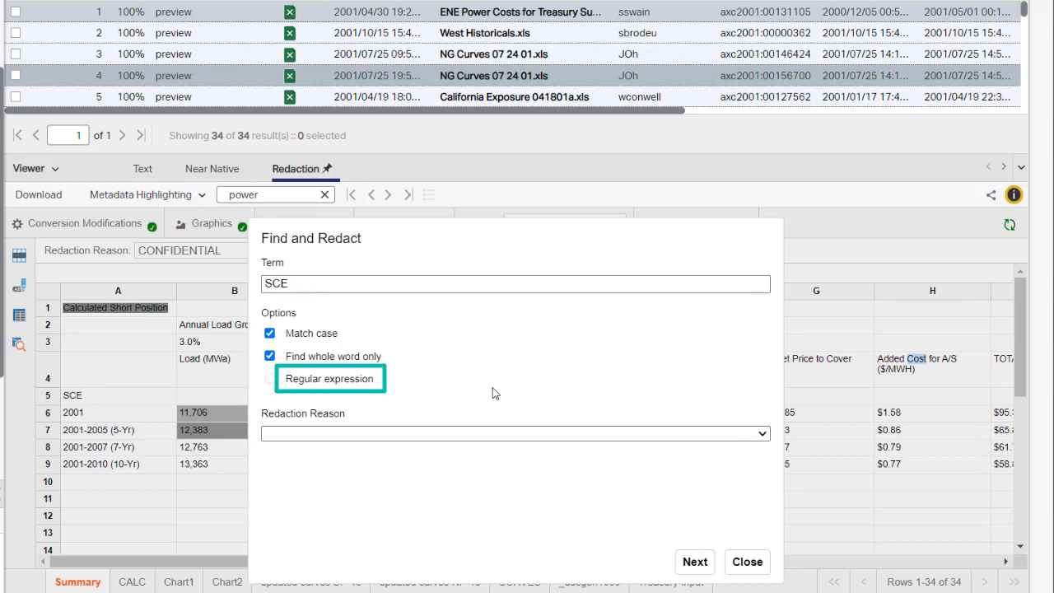
pyautogui.click(514, 433)
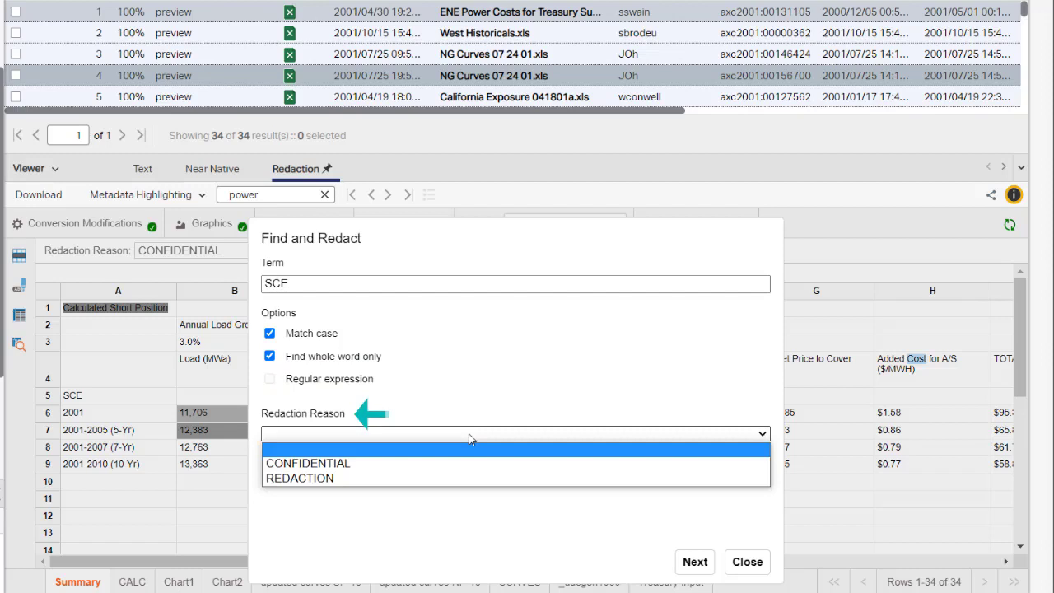
pyautogui.click(307, 463)
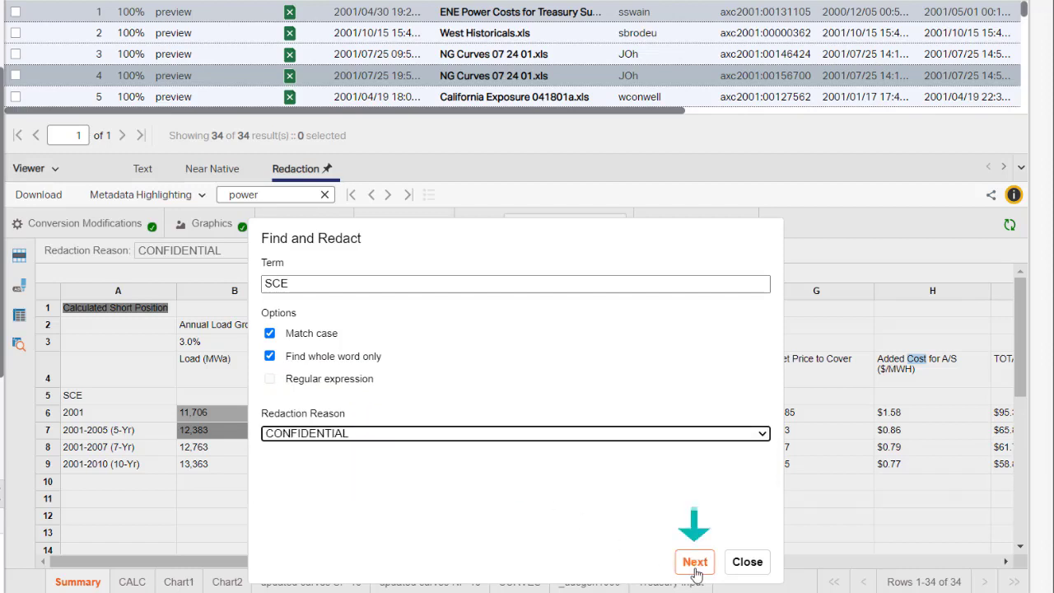
pyautogui.click(696, 562)
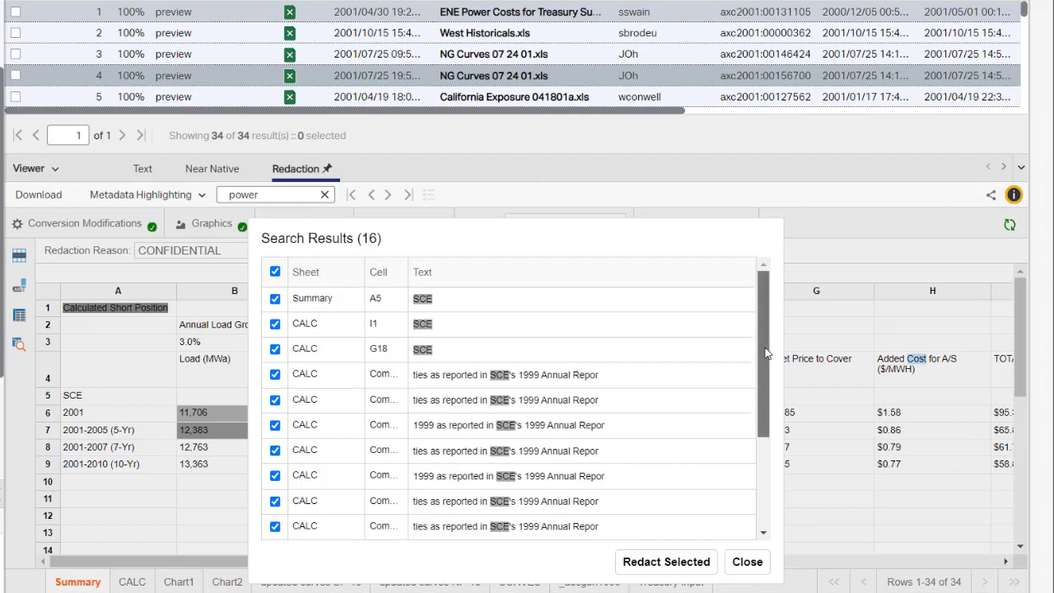
# - Review the 16 checked SCE matches and redact them all
pyautogui.scroll(-3)
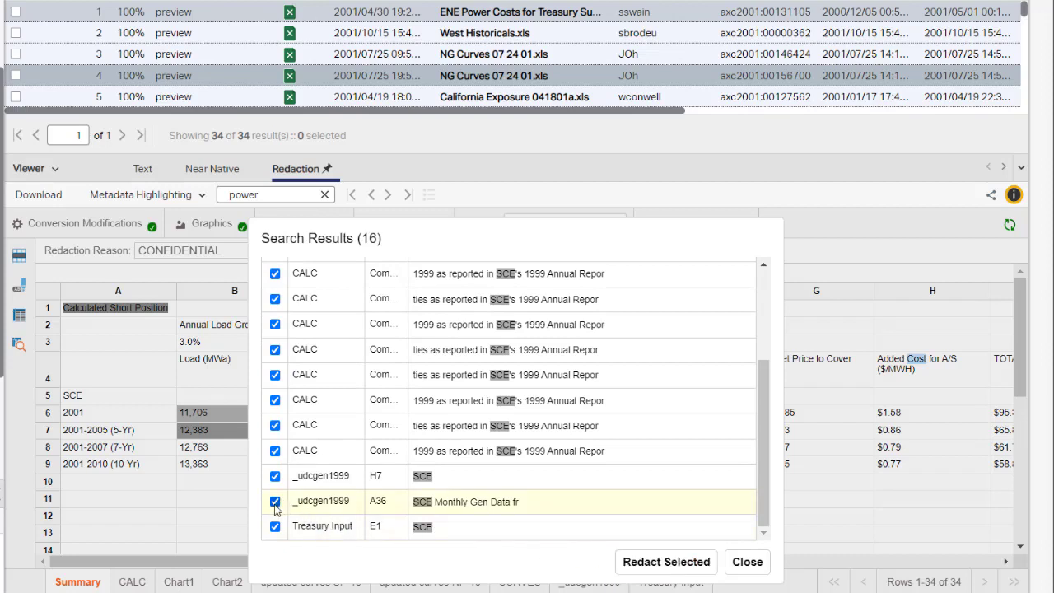
pyautogui.click(276, 501)
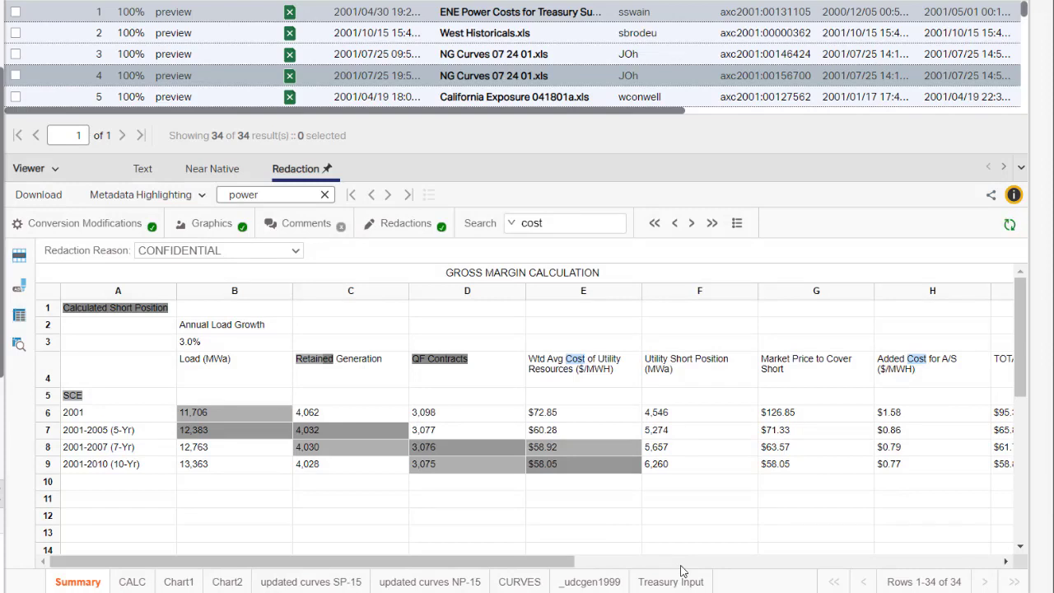
# - Delete the checked CALC text redactions from the Redactions panel and confirm
pyautogui.click(404, 224)
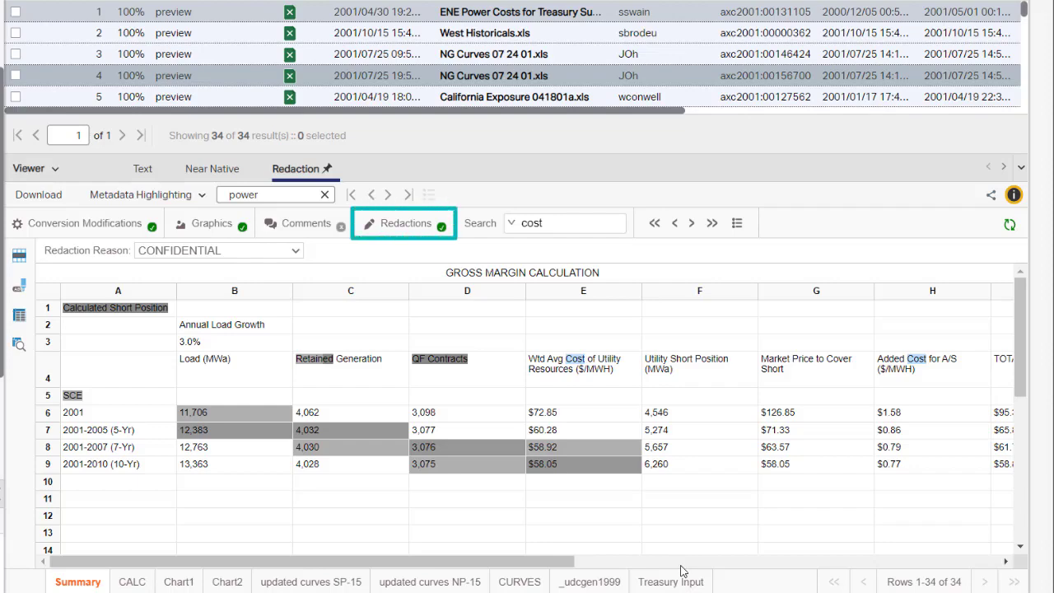
pyautogui.click(405, 224)
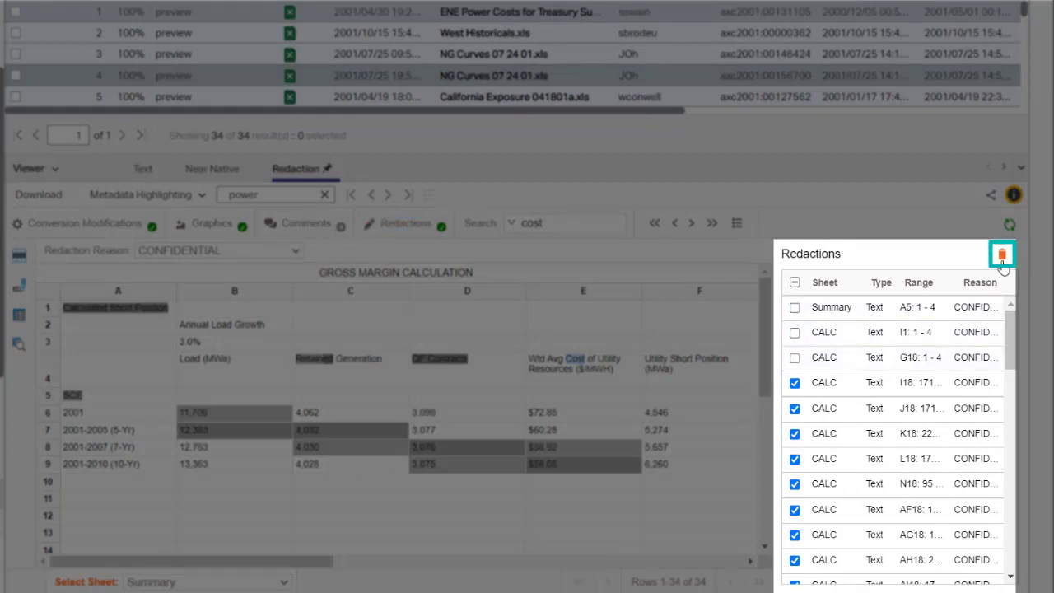
pyautogui.moveTo(1001, 253)
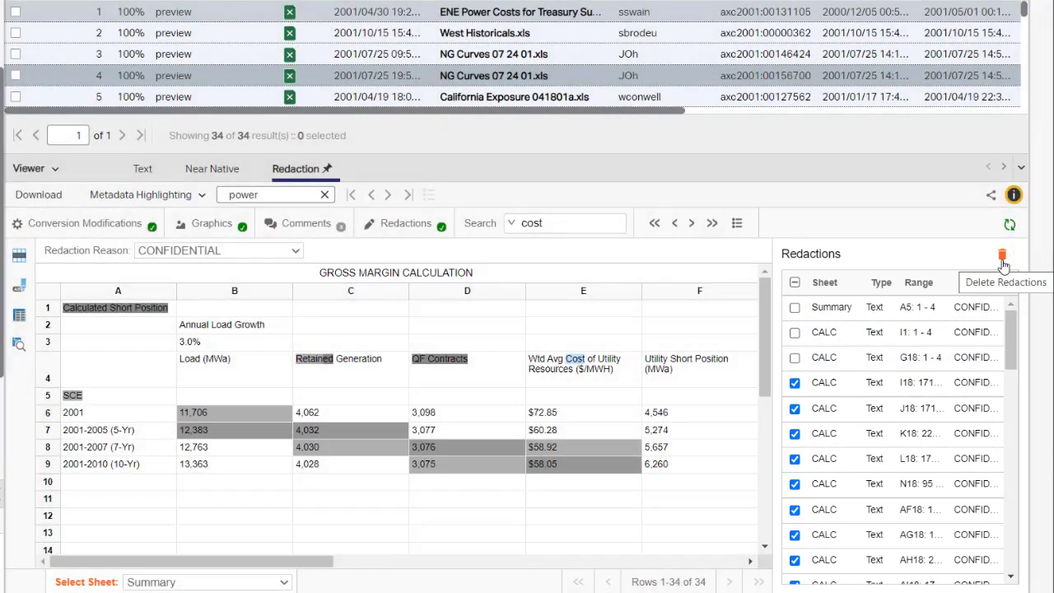
pyautogui.click(1001, 254)
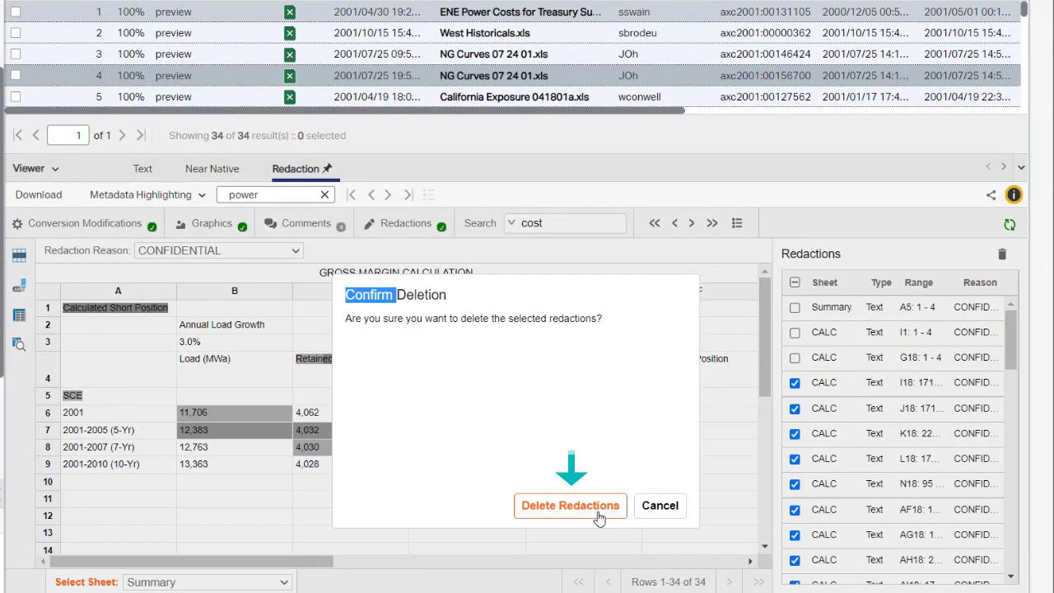
pyautogui.click(570, 505)
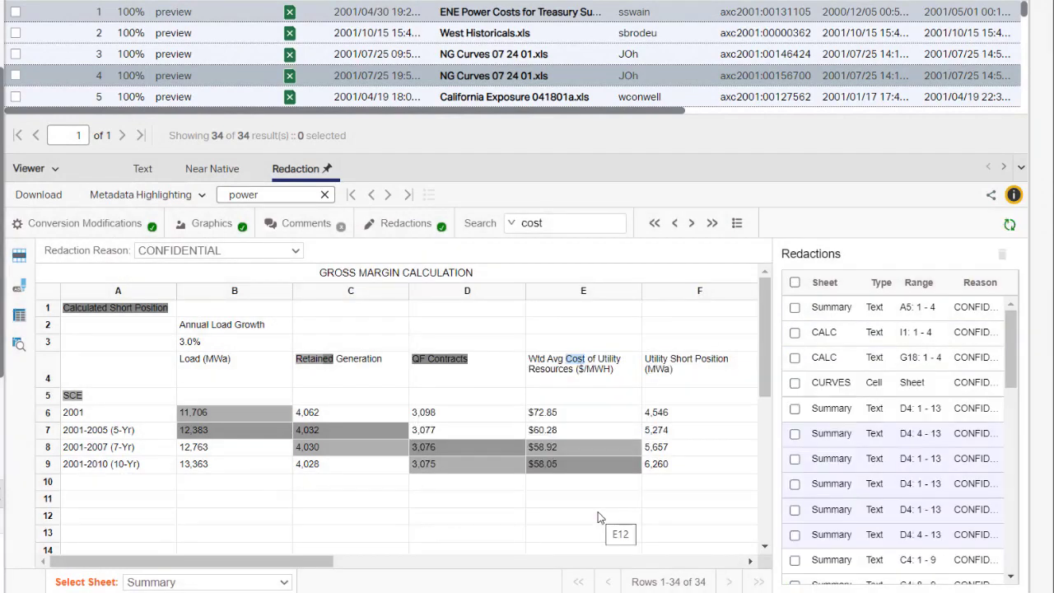
pyautogui.click(405, 224)
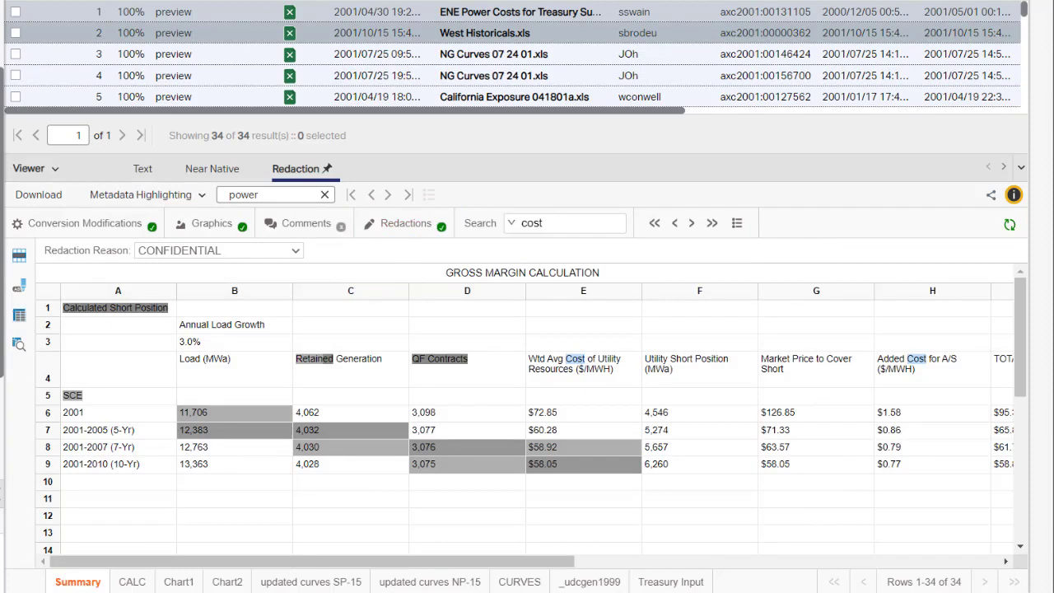
# - Reopen the Redactions panel and jump to a Summary sheet redaction
pyautogui.click(404, 224)
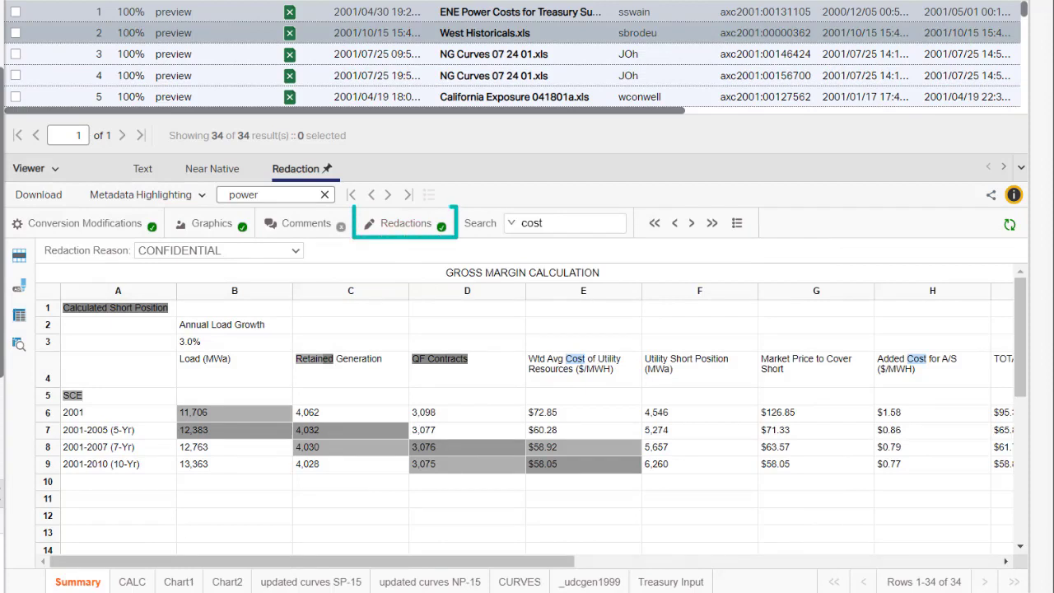
pyautogui.click(404, 222)
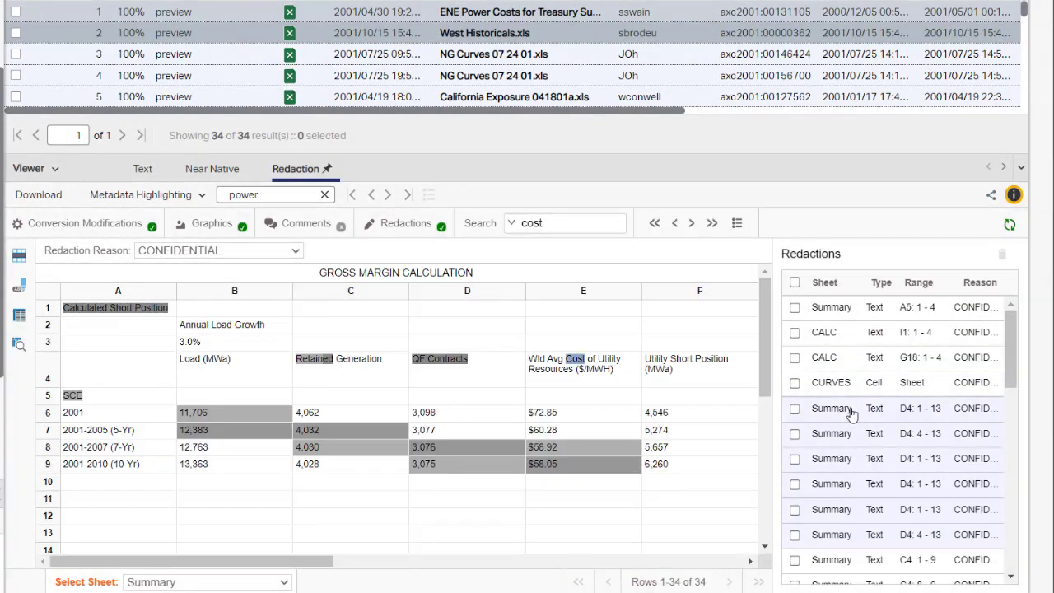
pyautogui.click(405, 224)
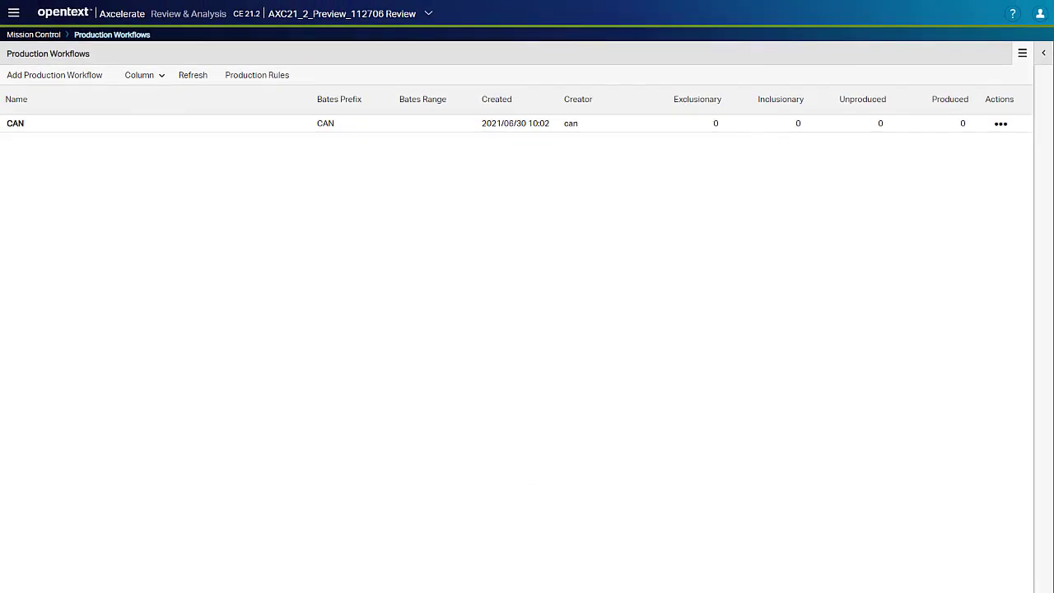
# - Show the Production Rules list with the four active CAN rules, including CAN Redacted Excel
pyautogui.click(257, 76)
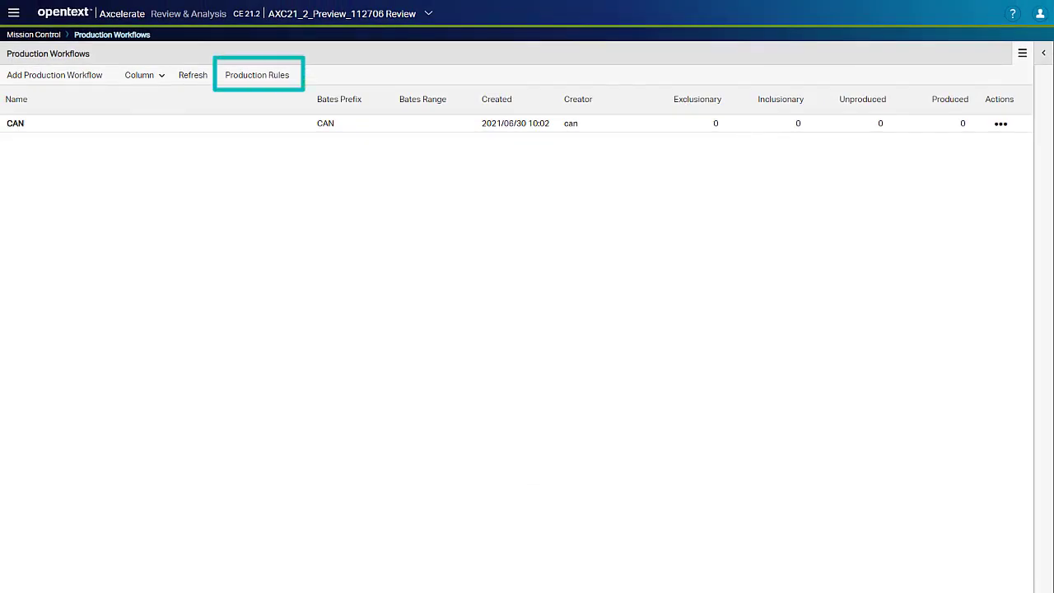
pyautogui.moveTo(274, 122)
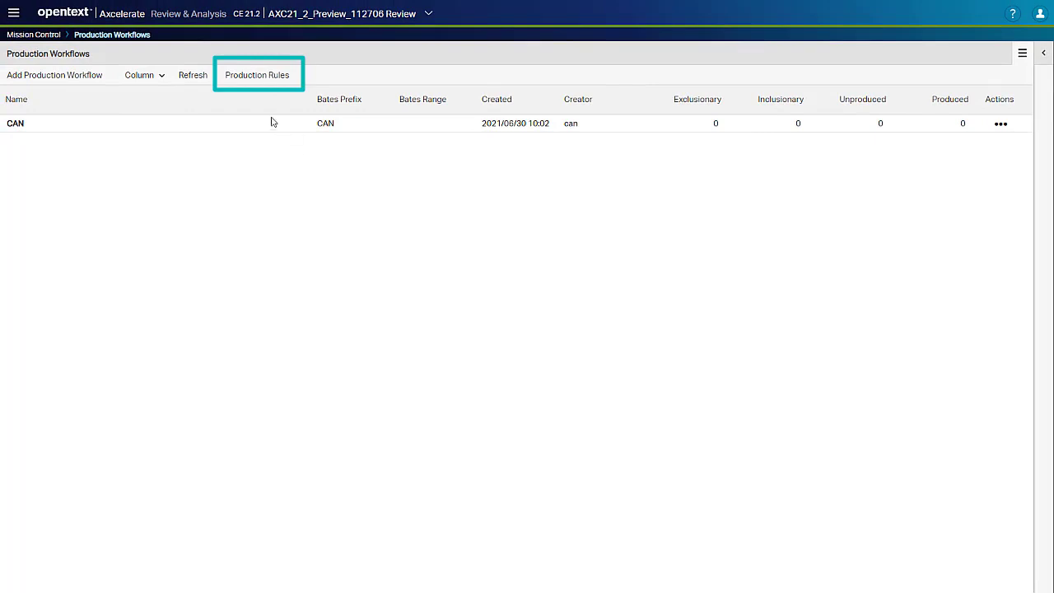
pyautogui.click(257, 76)
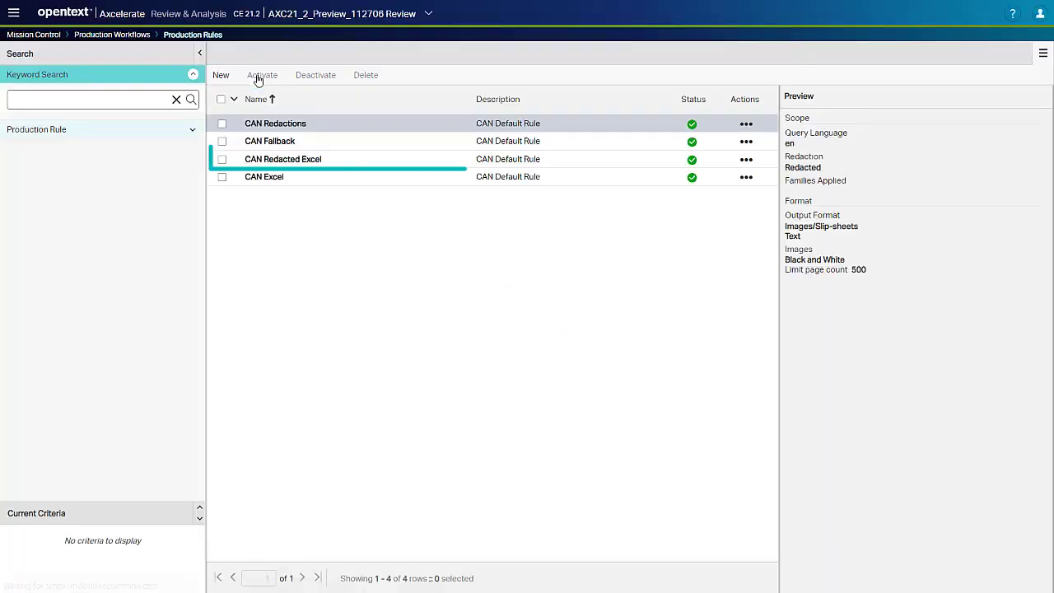